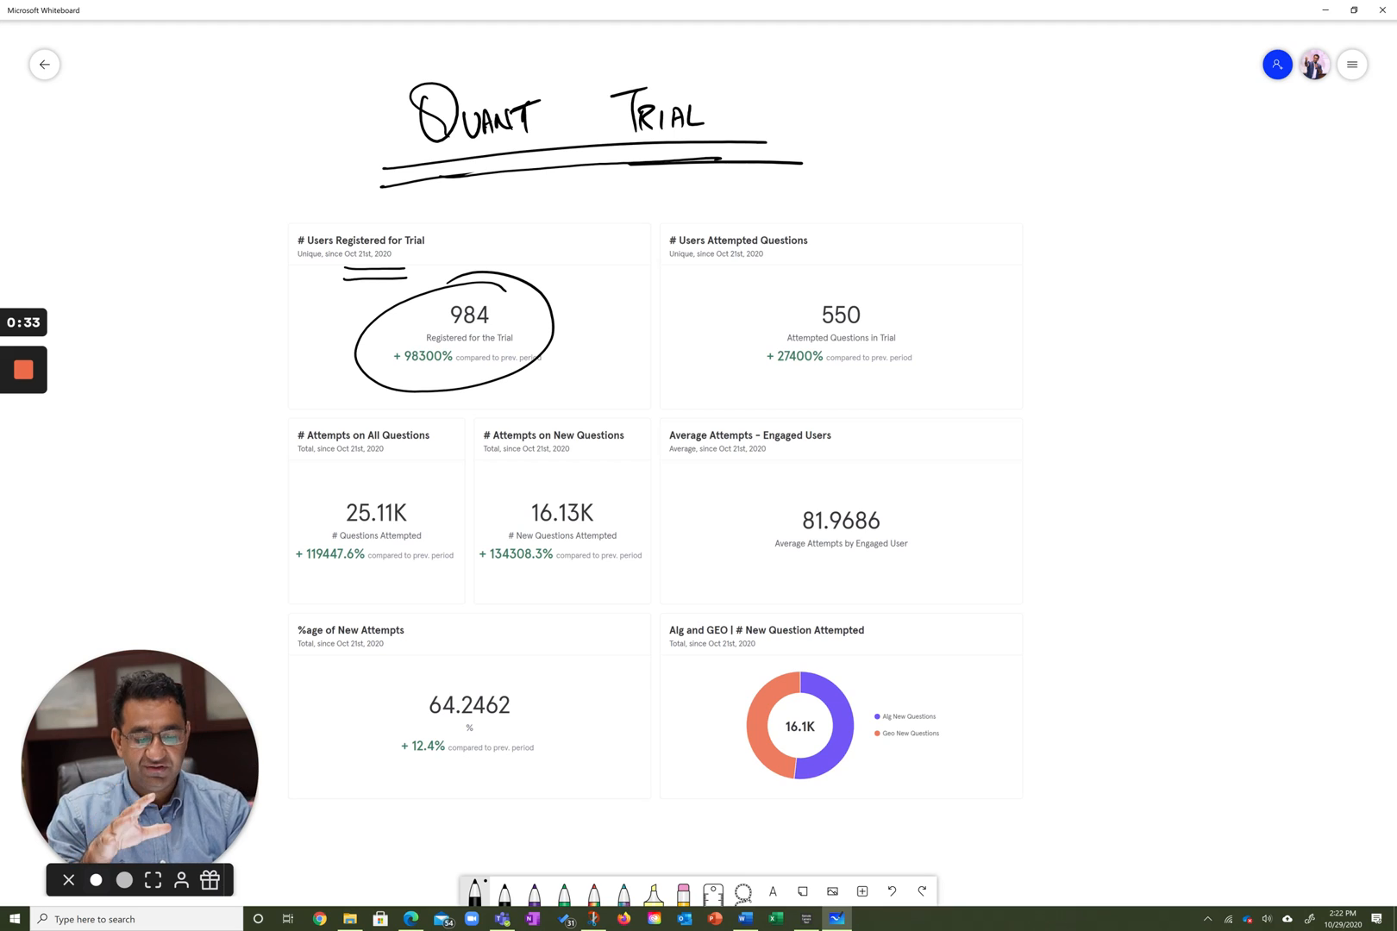
Mark the dashboard: circle 550 with an arrow from 984, circle 25.11K, box 81.9686 and 64.2462
{"action": "left_click_drag", "start_coordinate": [552, 331], "coordinate": [703, 325]}
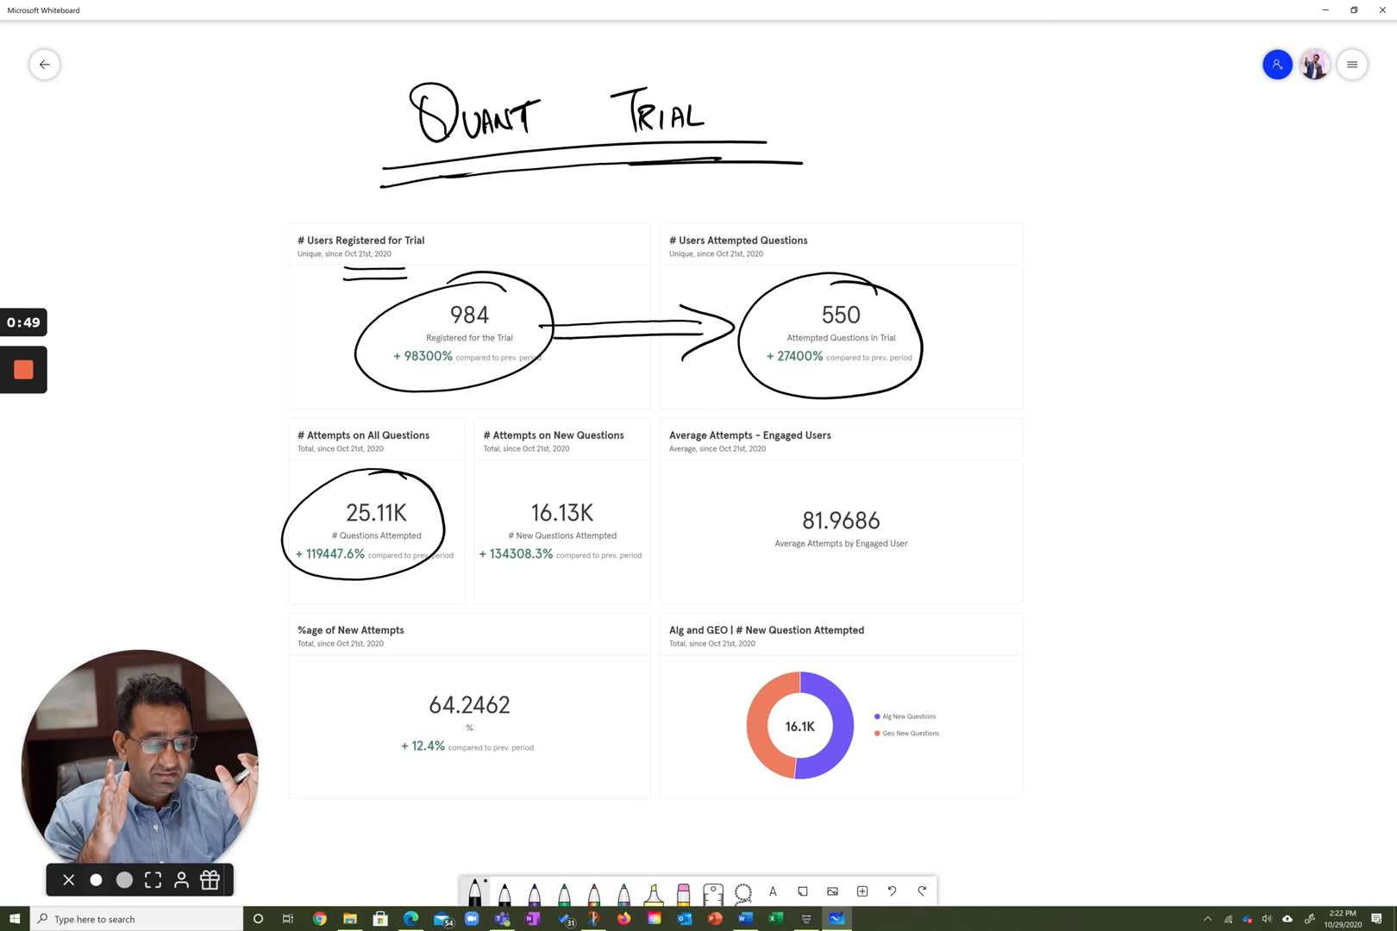
{"action": "left_click_drag", "start_coordinate": [767, 481], "coordinate": [797, 583]}
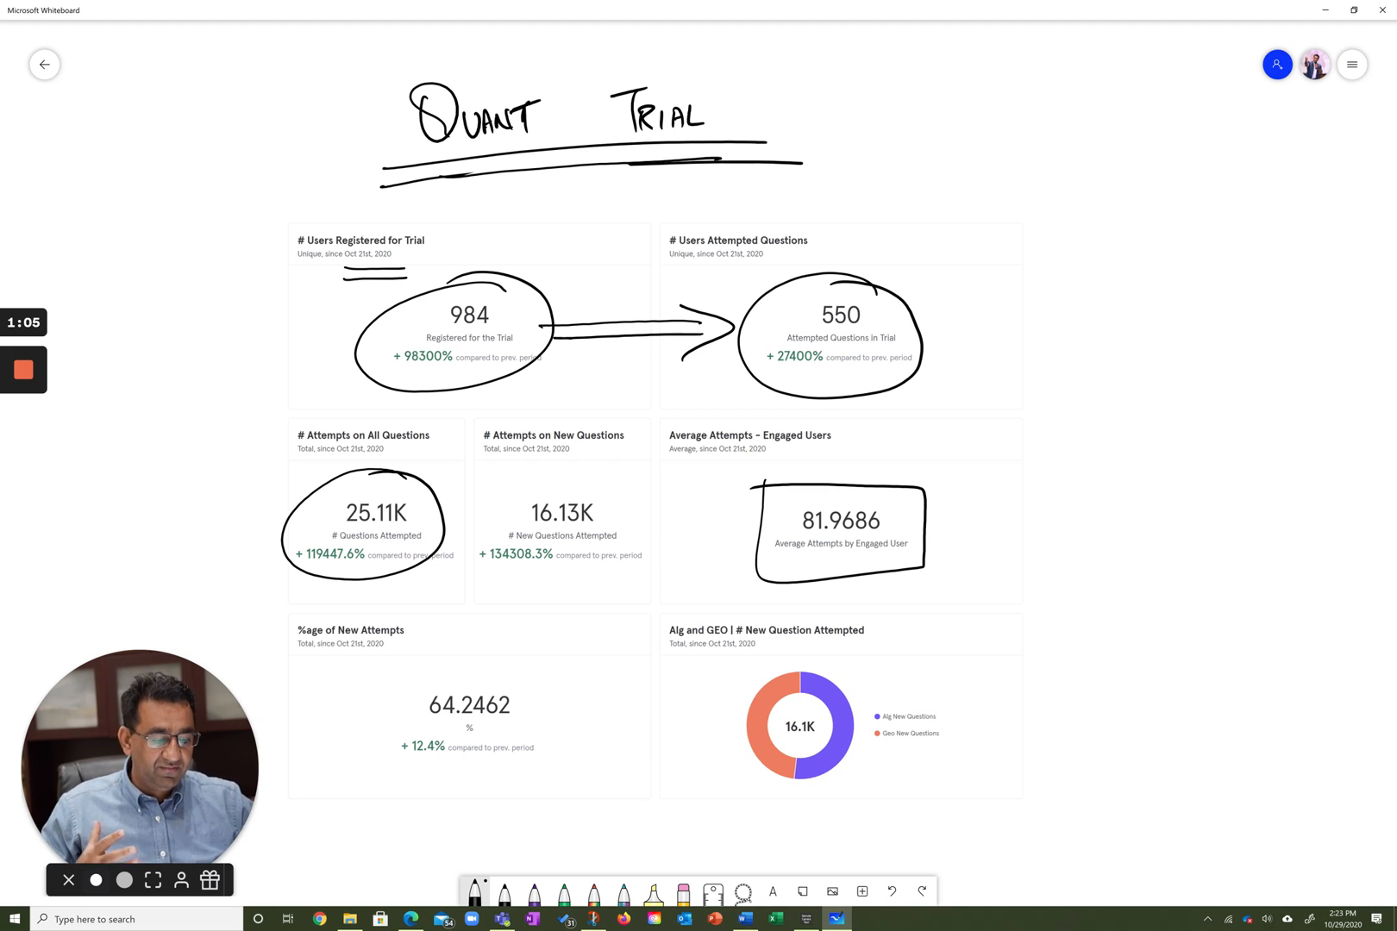
{"action": "left_click_drag", "start_coordinate": [411, 678], "coordinate": [544, 776]}
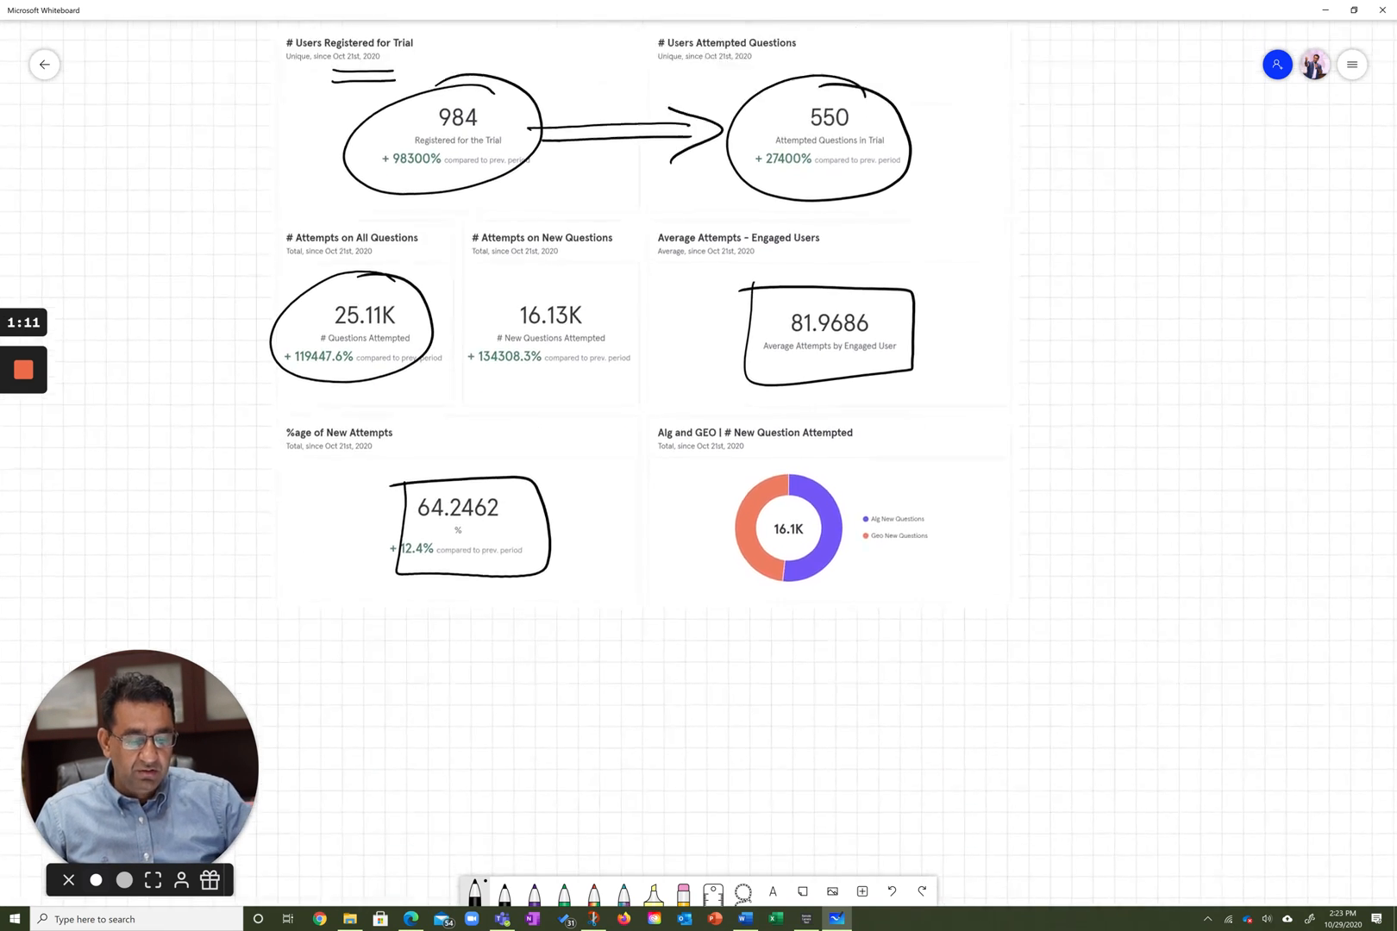
Scroll the canvas down to the blank space beneath the dashboard's bottom charts
{"action": "scroll", "scroll_direction": "down", "scroll_amount": 3}
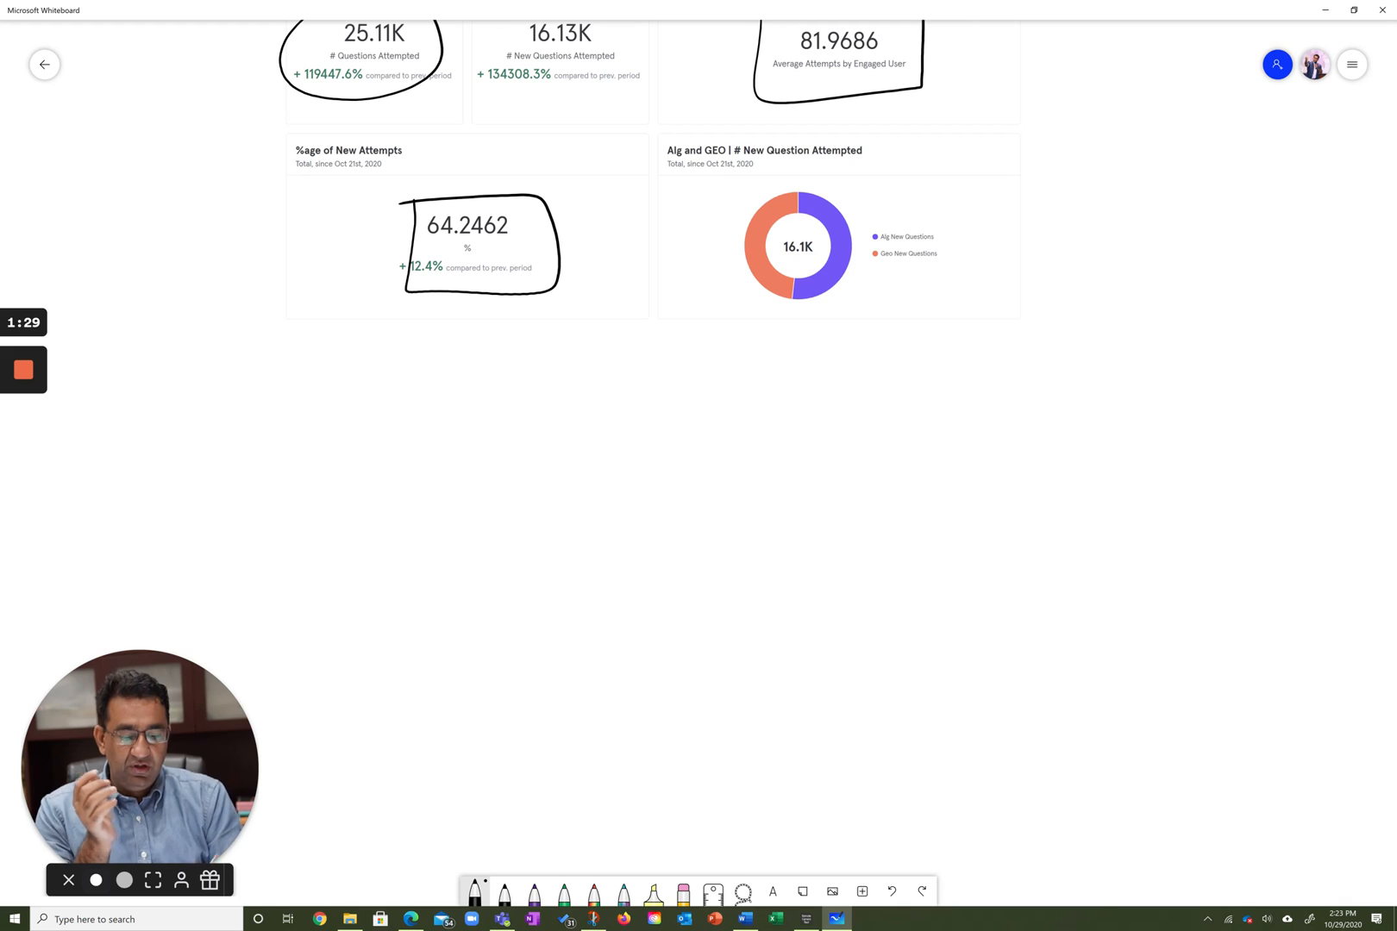
Write the numbered list ① SIGMA.X ② SCH with a double bar and a rightward arrow after it
{"action": "left_click_drag", "start_coordinate": [405, 374], "coordinate": [507, 410]}
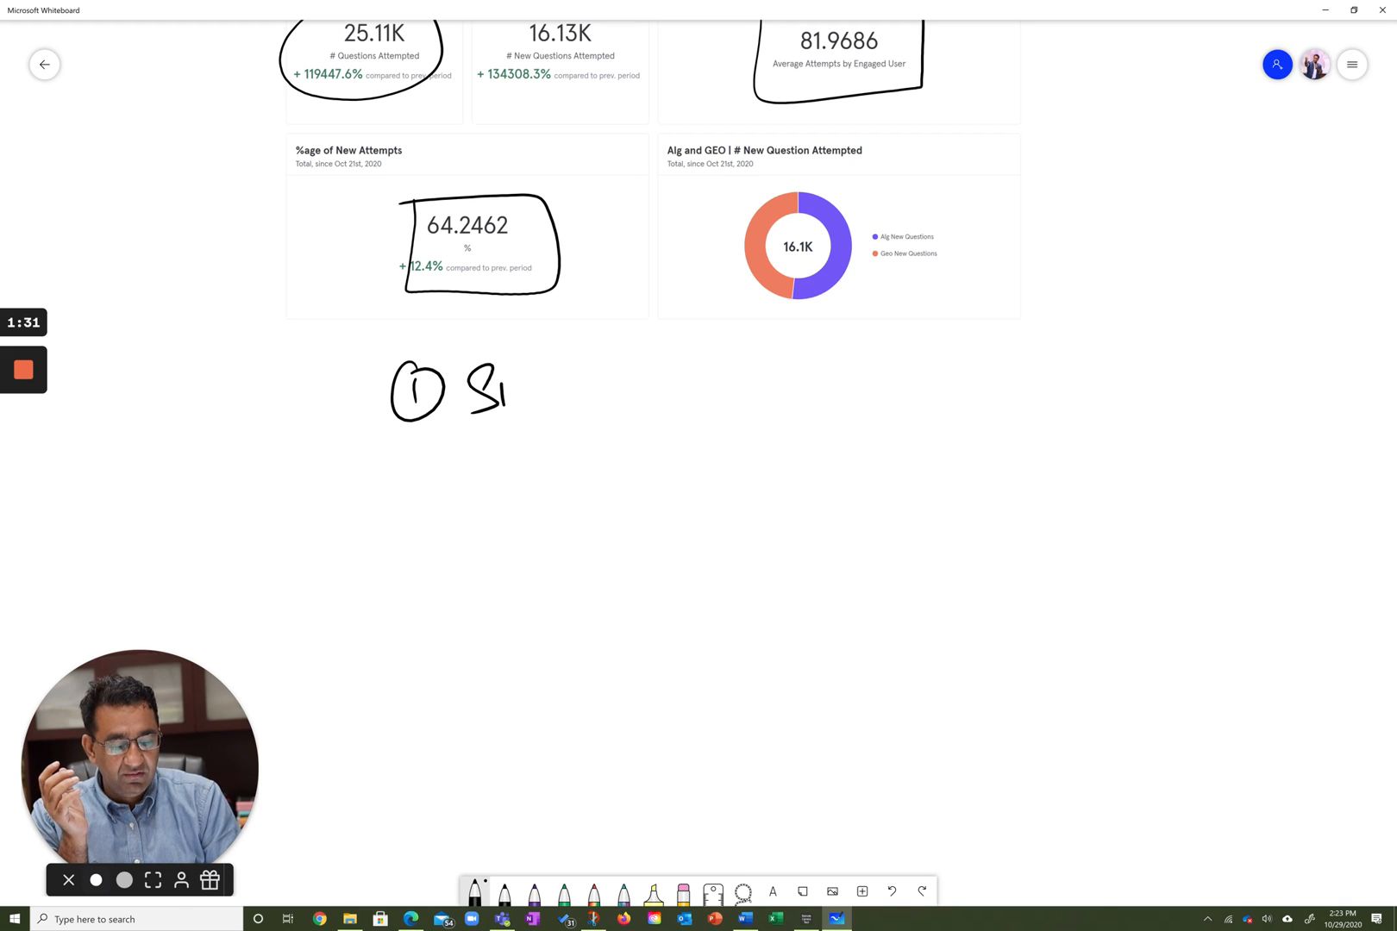
{"action": "left_click_drag", "start_coordinate": [512, 392], "coordinate": [582, 397]}
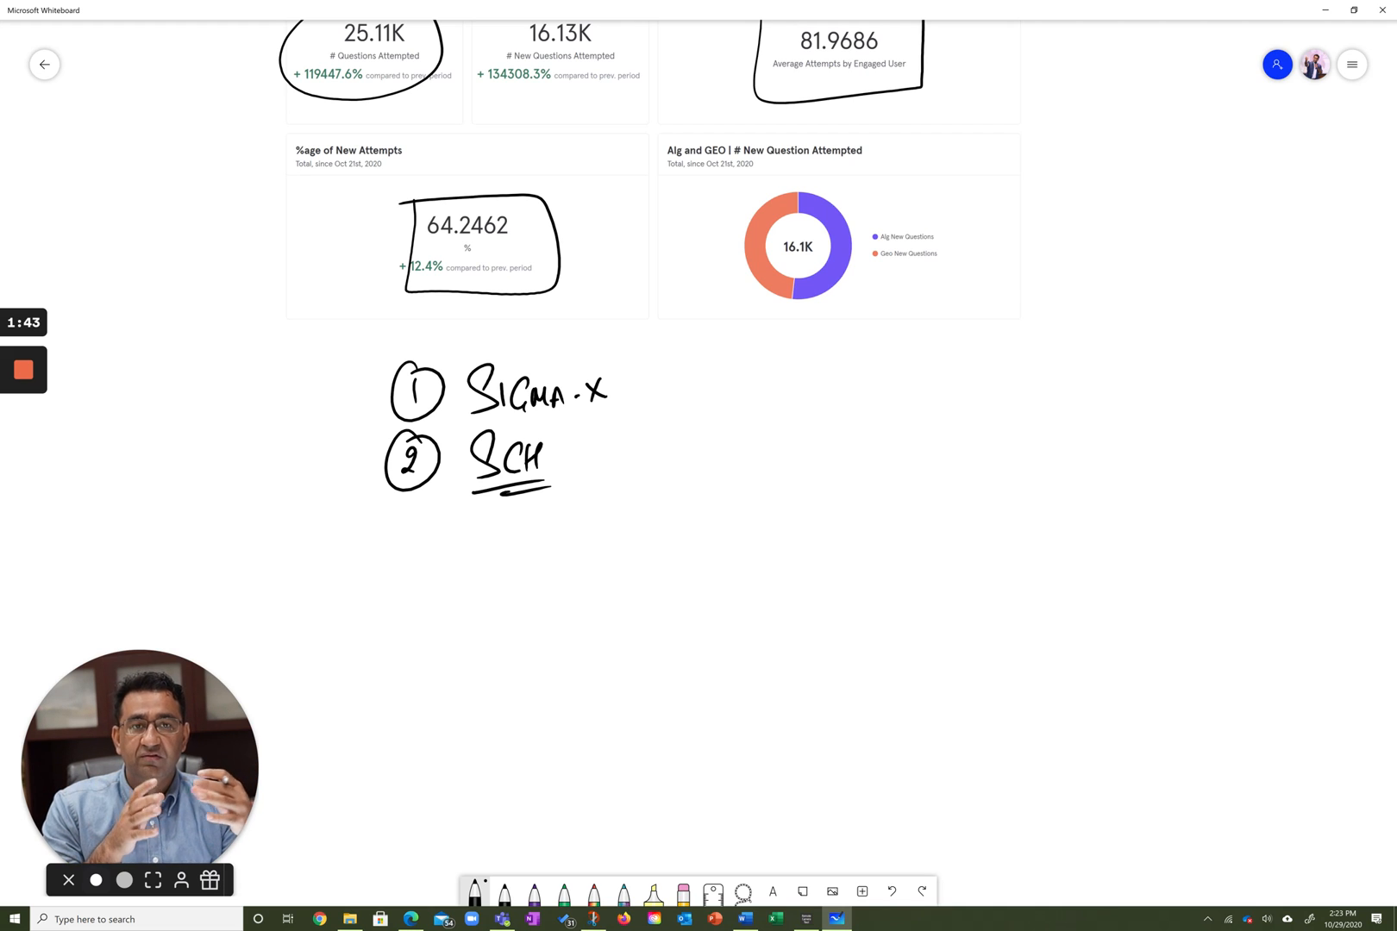
{"action": "left_click_drag", "start_coordinate": [658, 361], "coordinate": [672, 455]}
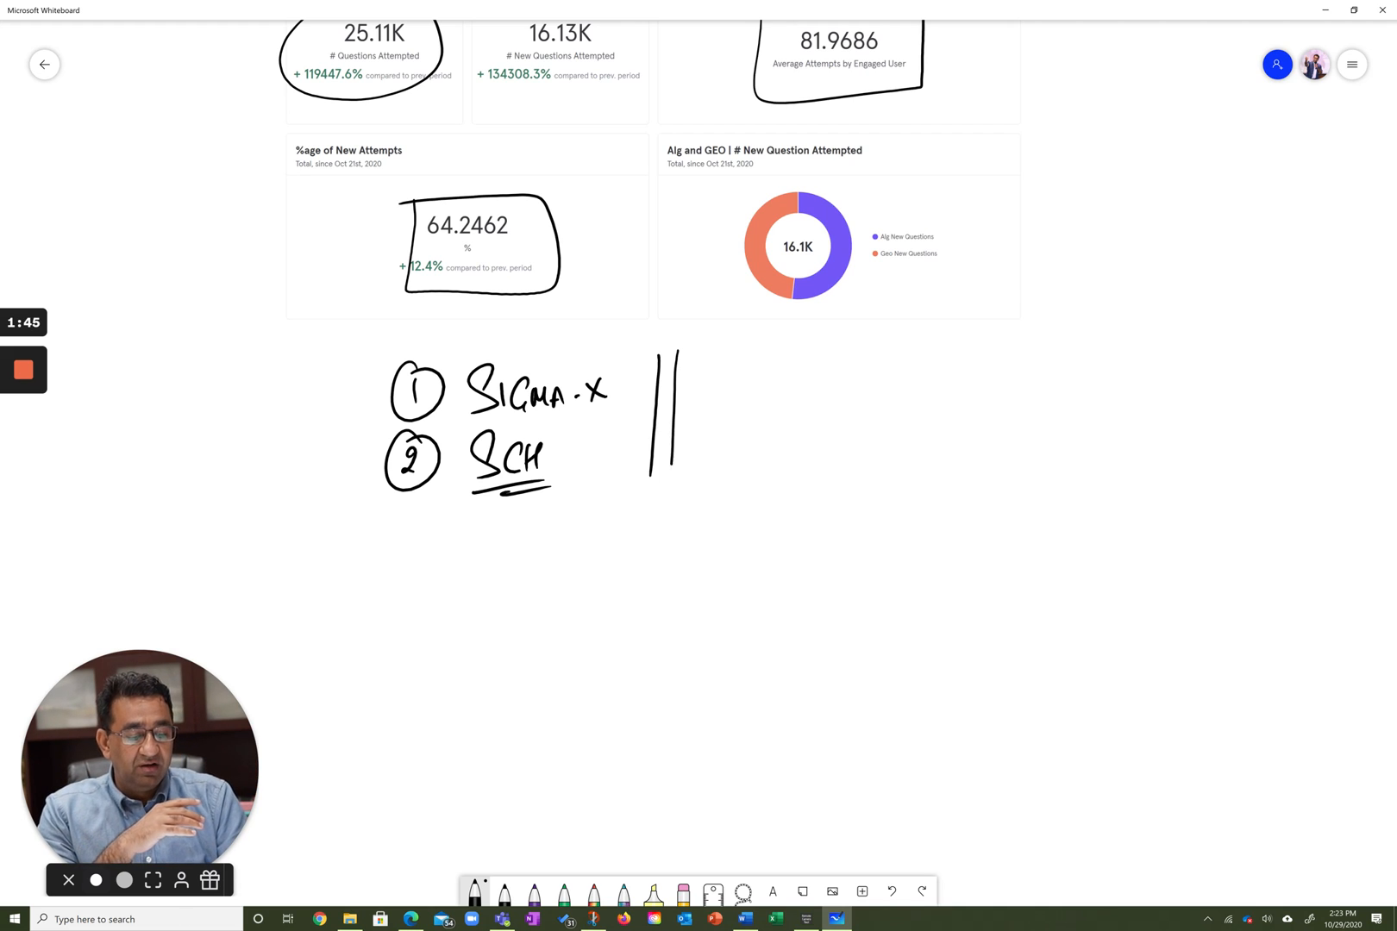
{"action": "left_click_drag", "start_coordinate": [676, 410], "coordinate": [739, 411]}
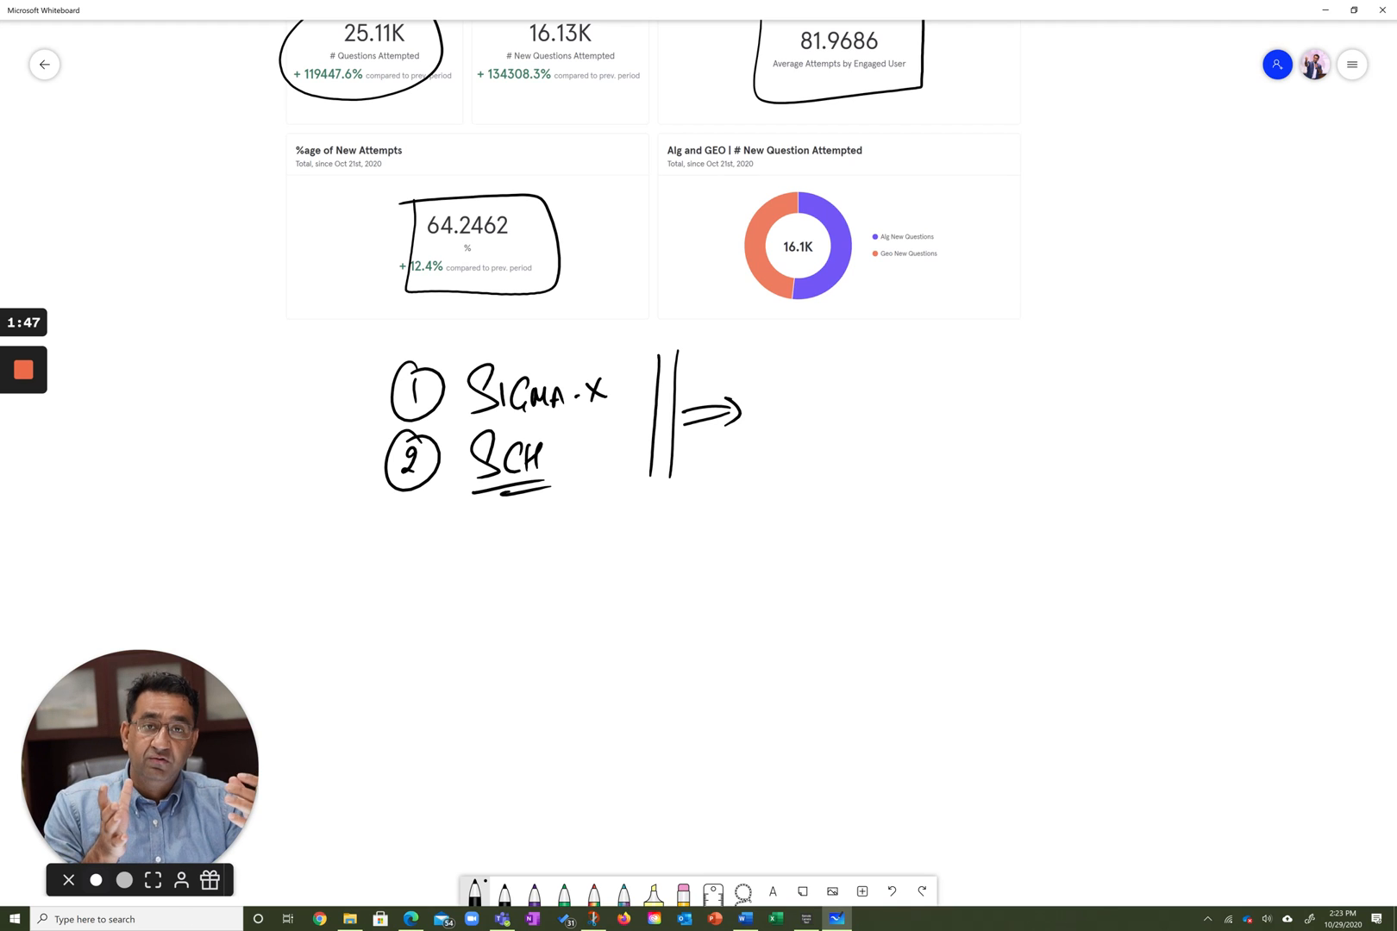
Write the second list ① AICO ② QUESTIONS underlined, with an arrow pointing at QUESTIONS
{"action": "left_click_drag", "start_coordinate": [785, 374], "coordinate": [833, 374]}
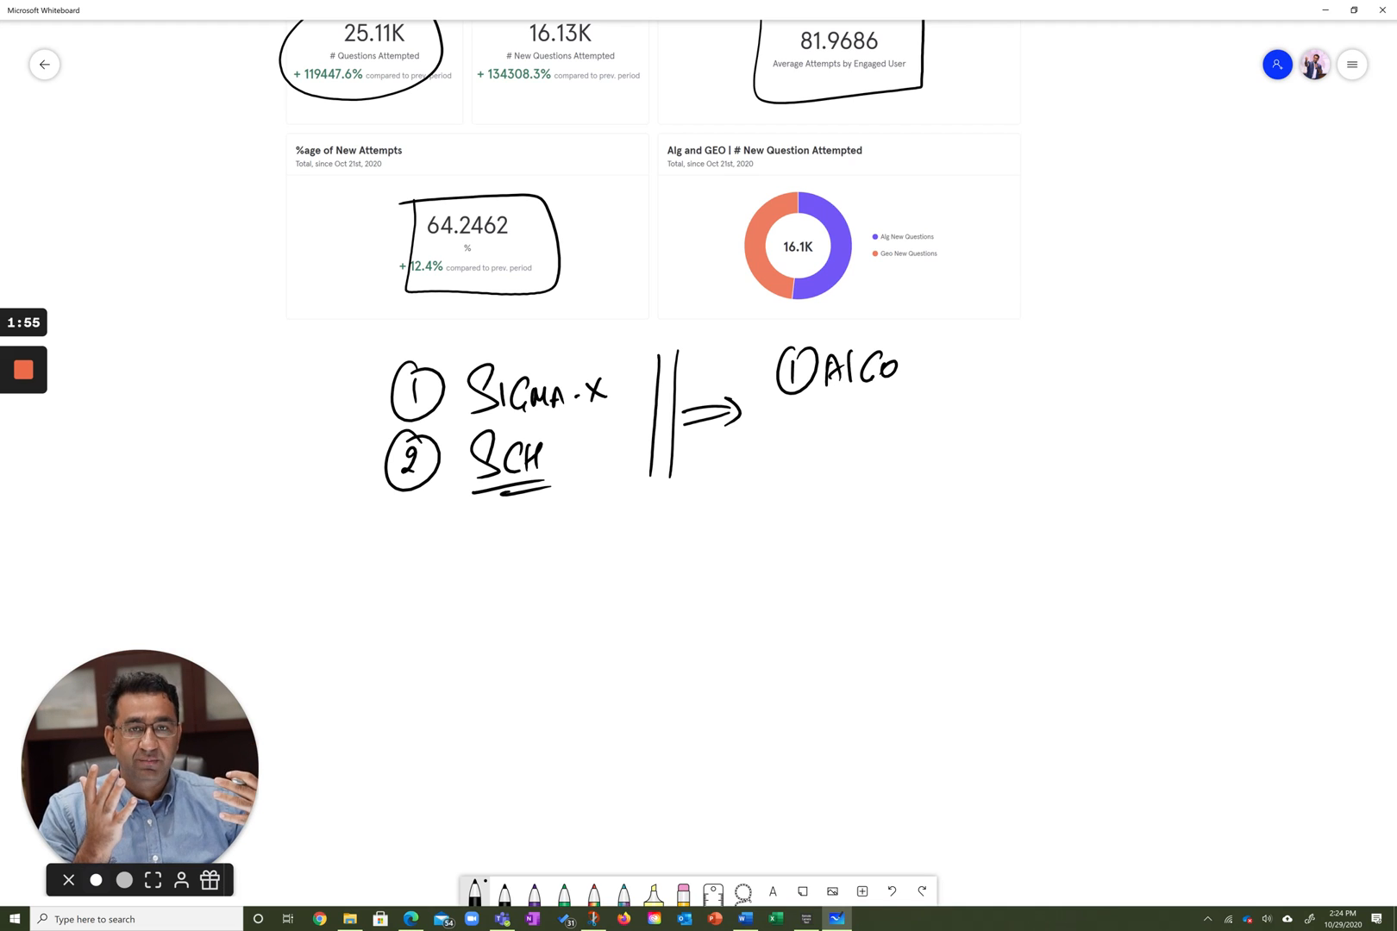
{"action": "left_click_drag", "start_coordinate": [779, 411], "coordinate": [793, 437]}
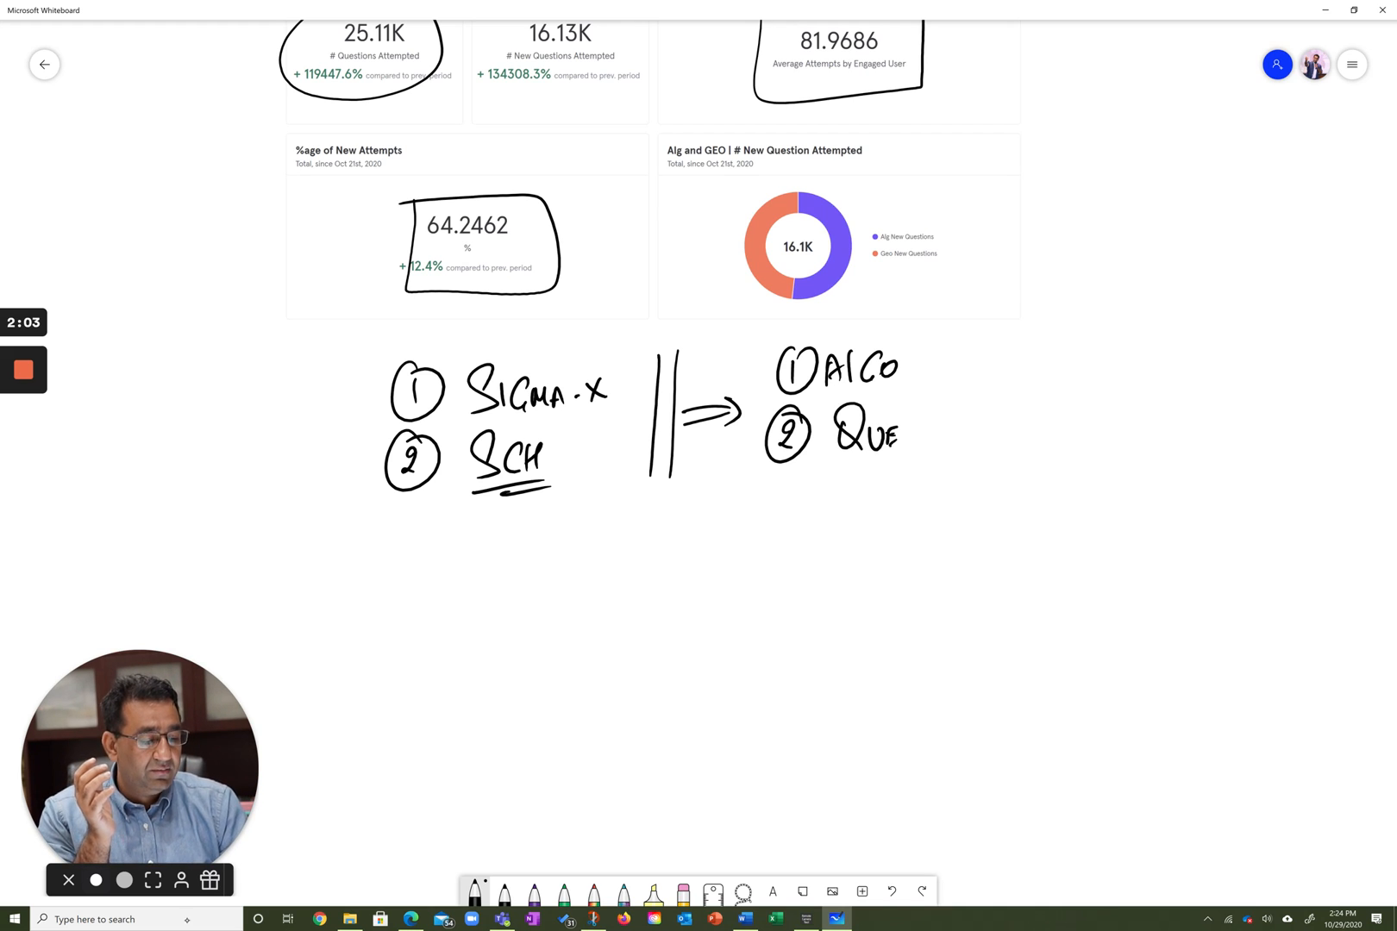
{"action": "left_click_drag", "start_coordinate": [878, 435], "coordinate": [949, 433]}
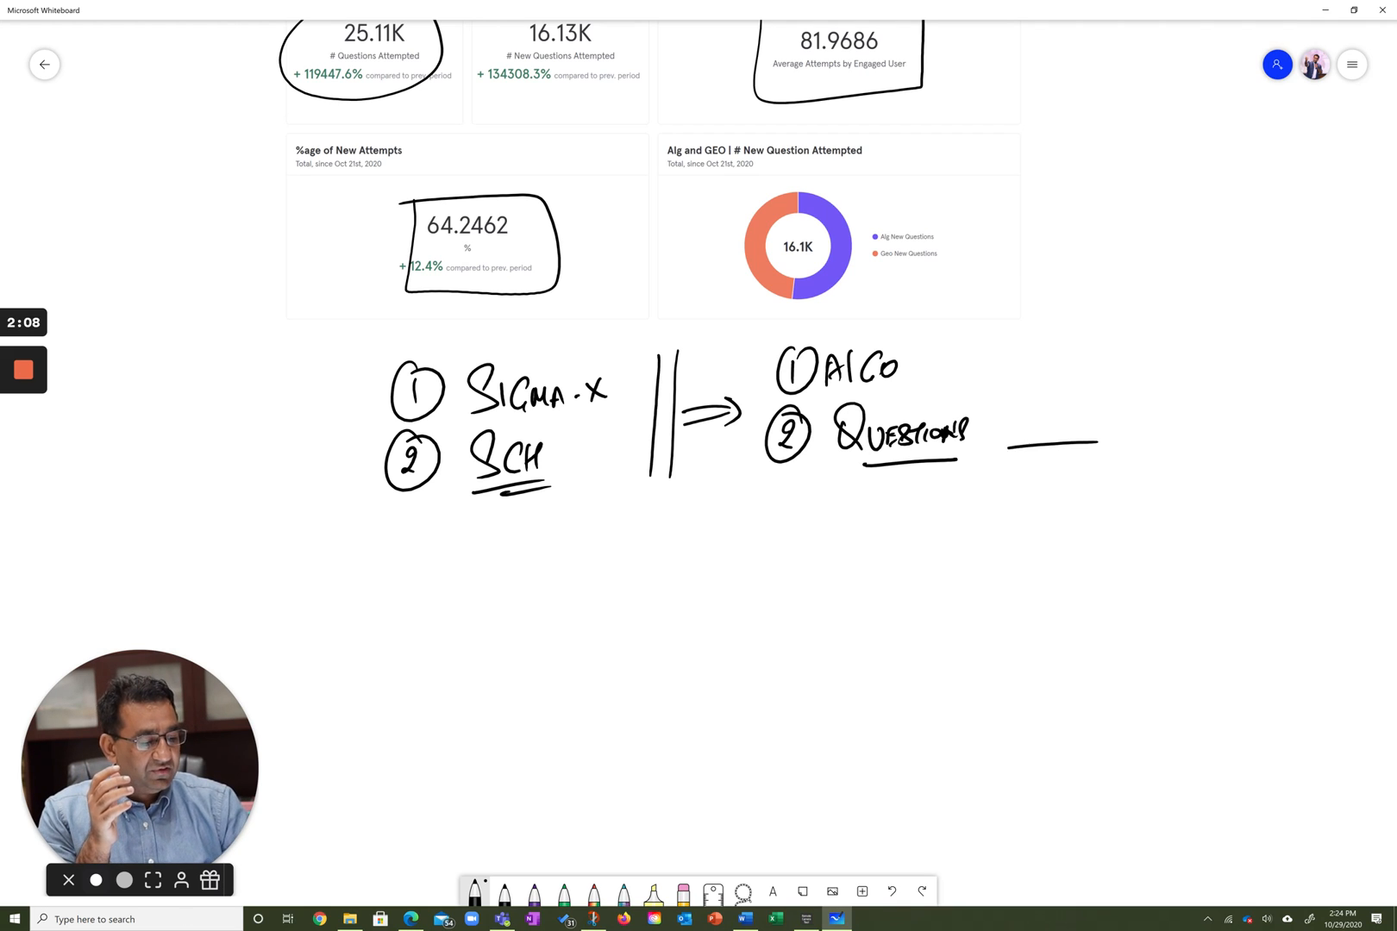
{"action": "left_click_drag", "start_coordinate": [1086, 450], "coordinate": [985, 436]}
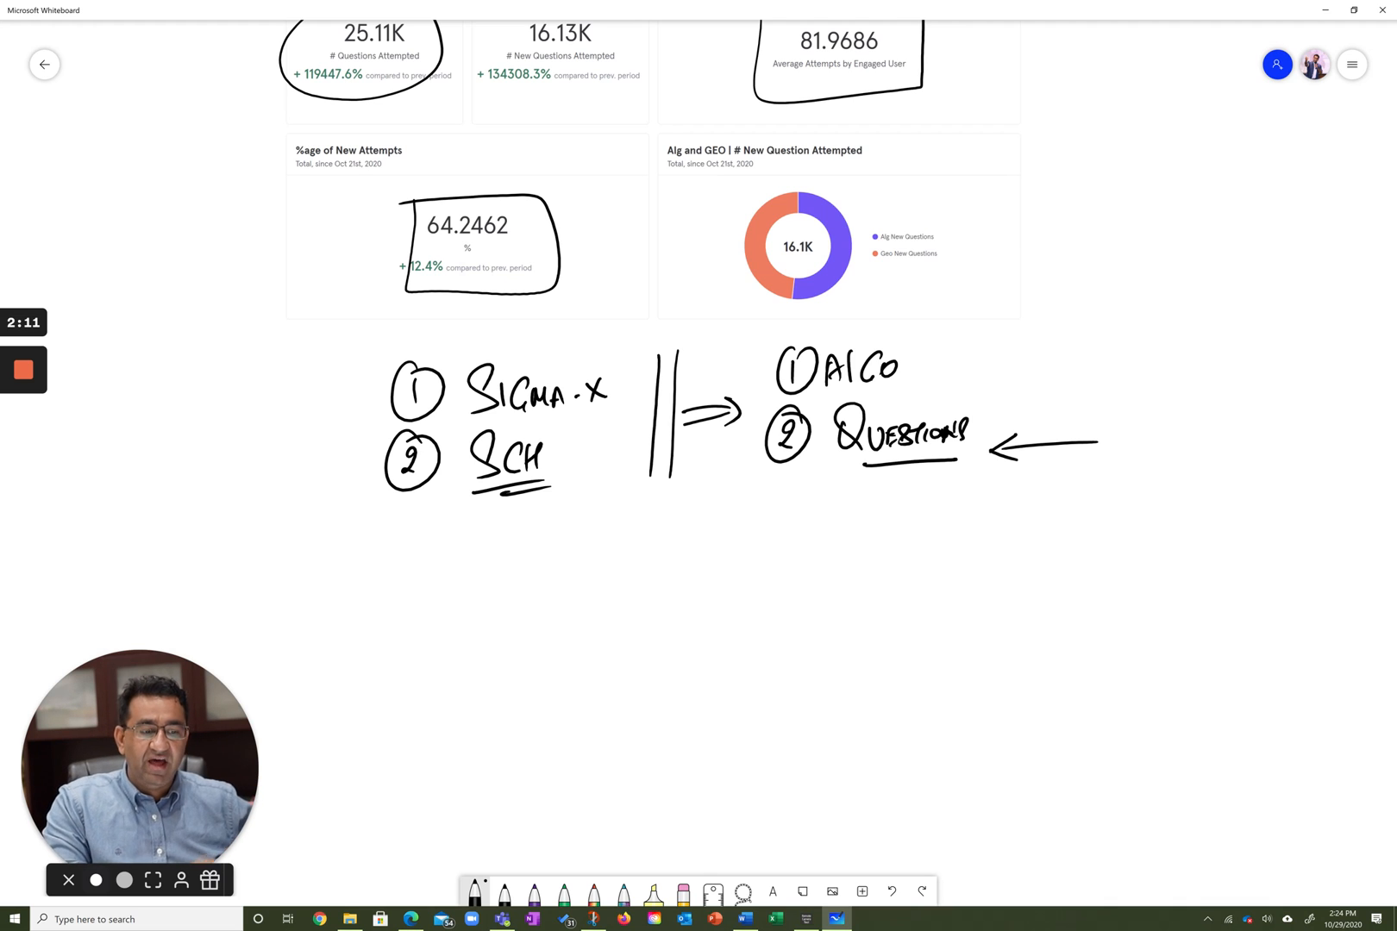
Write an underlined QUESTIONS heading forking by arrows into ENOUGH and REPRESENTATIVE
{"action": "scroll", "scroll_direction": "down", "scroll_amount": 3}
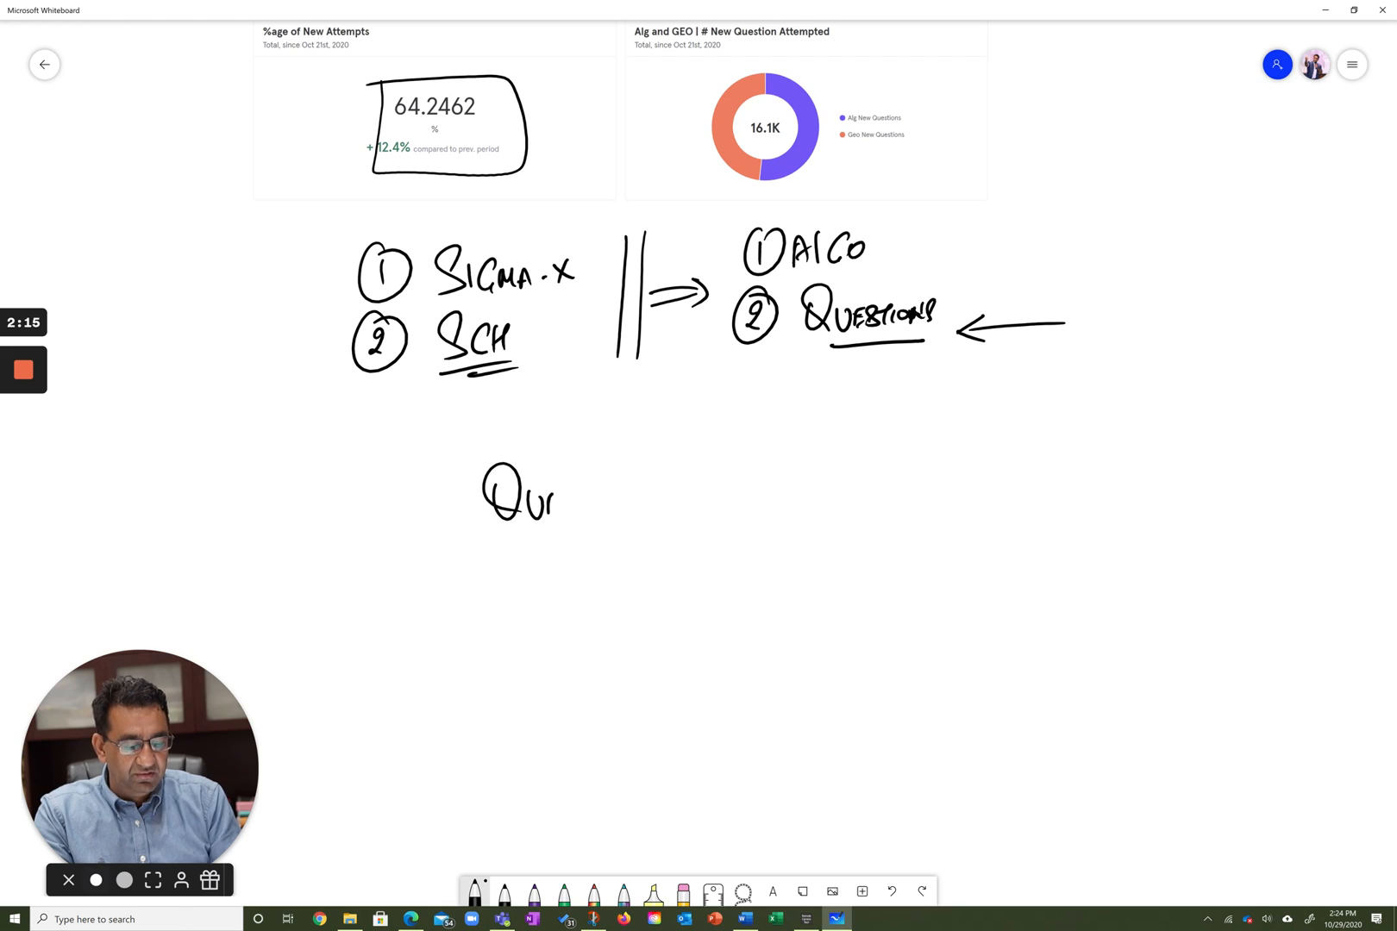
{"action": "left_click_drag", "start_coordinate": [557, 495], "coordinate": [627, 495]}
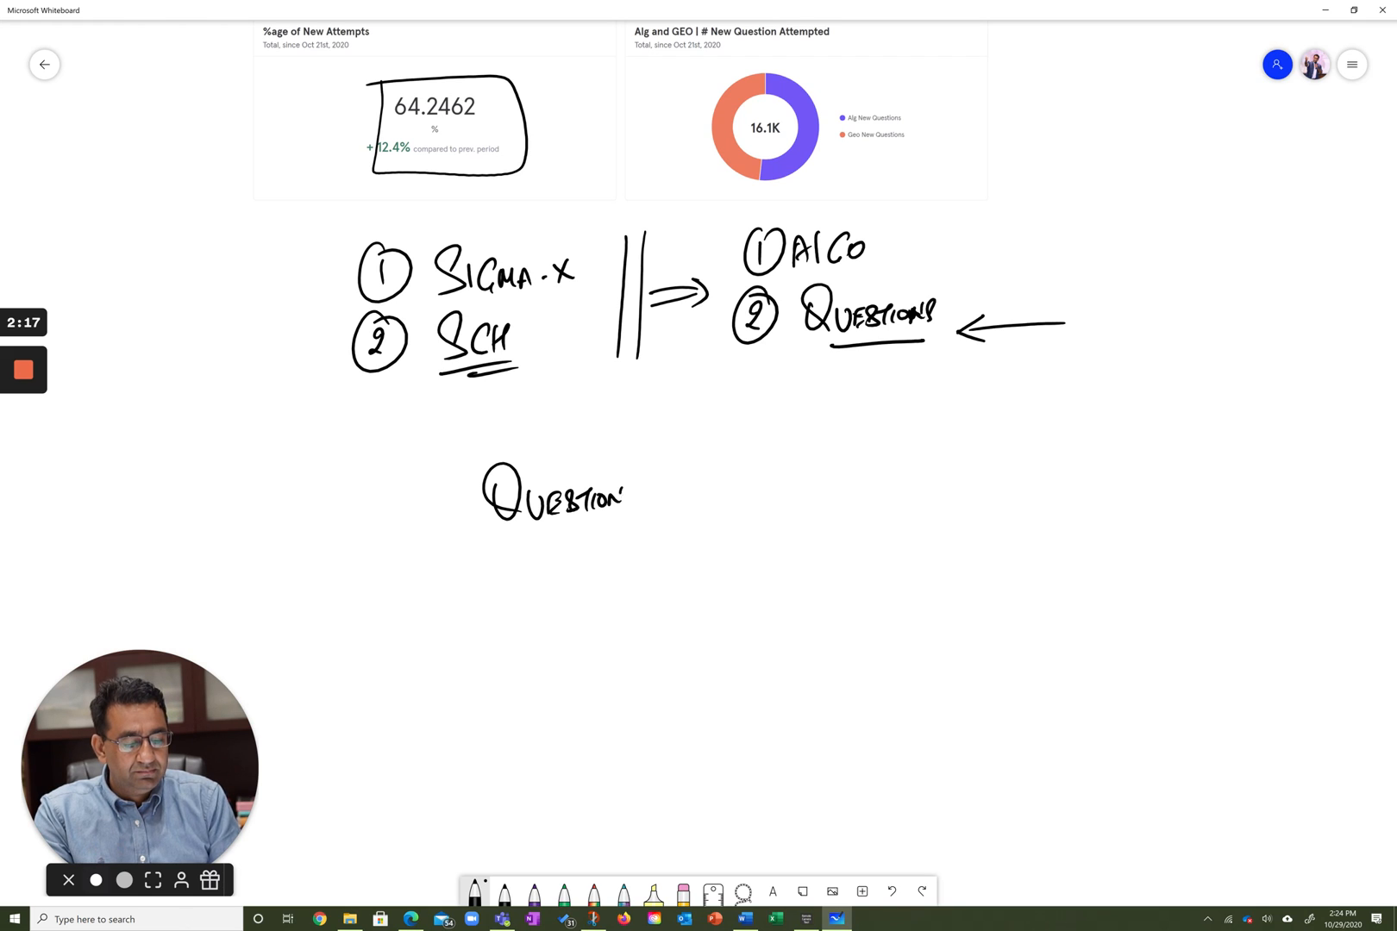
{"action": "left_click_drag", "start_coordinate": [605, 498], "coordinate": [739, 498]}
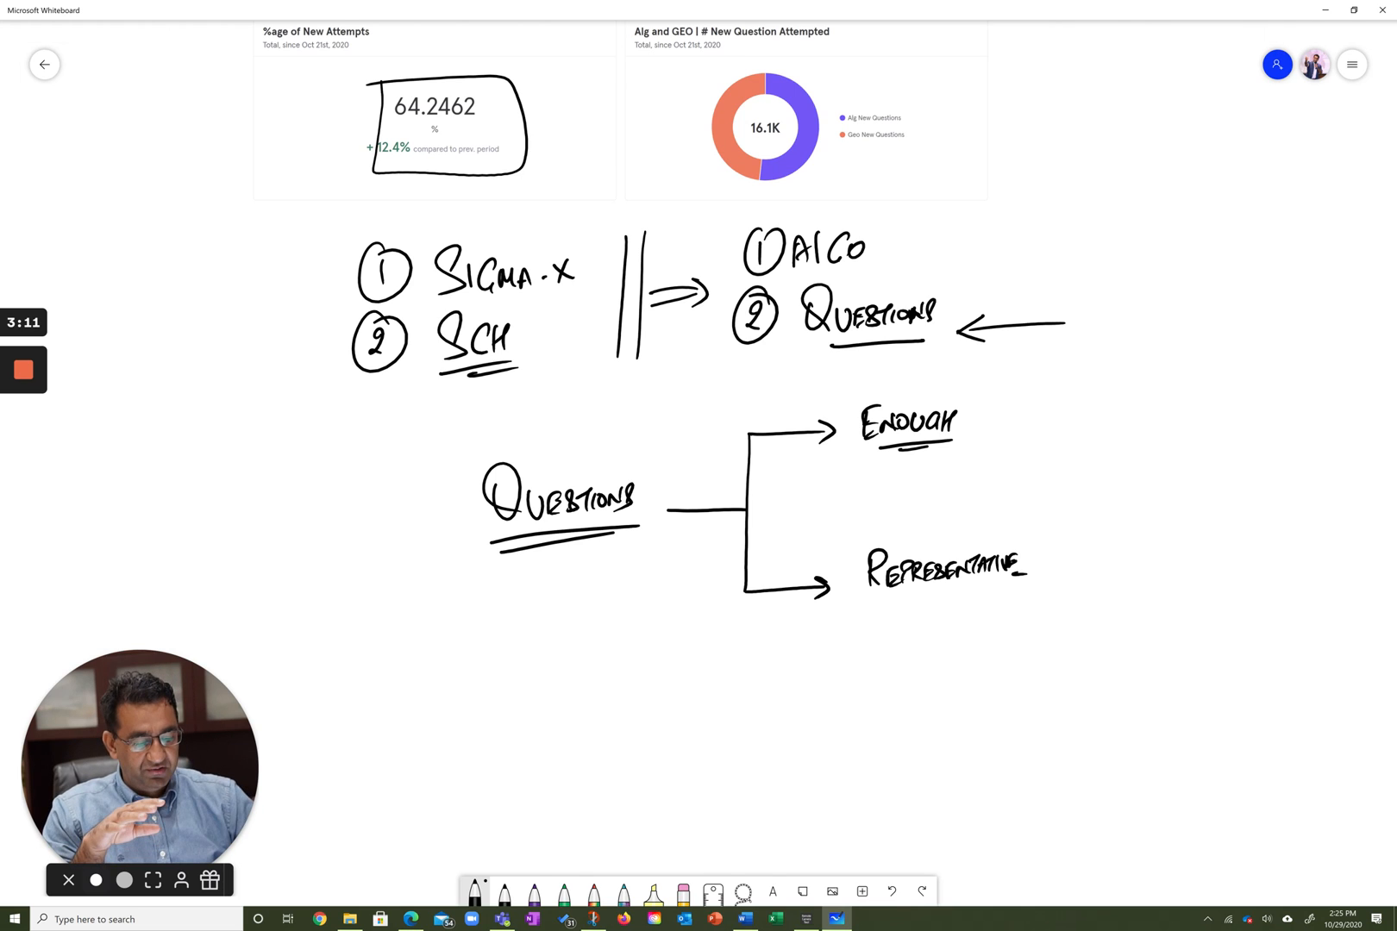
{"action": "scroll", "scroll_direction": "down", "scroll_amount": 3}
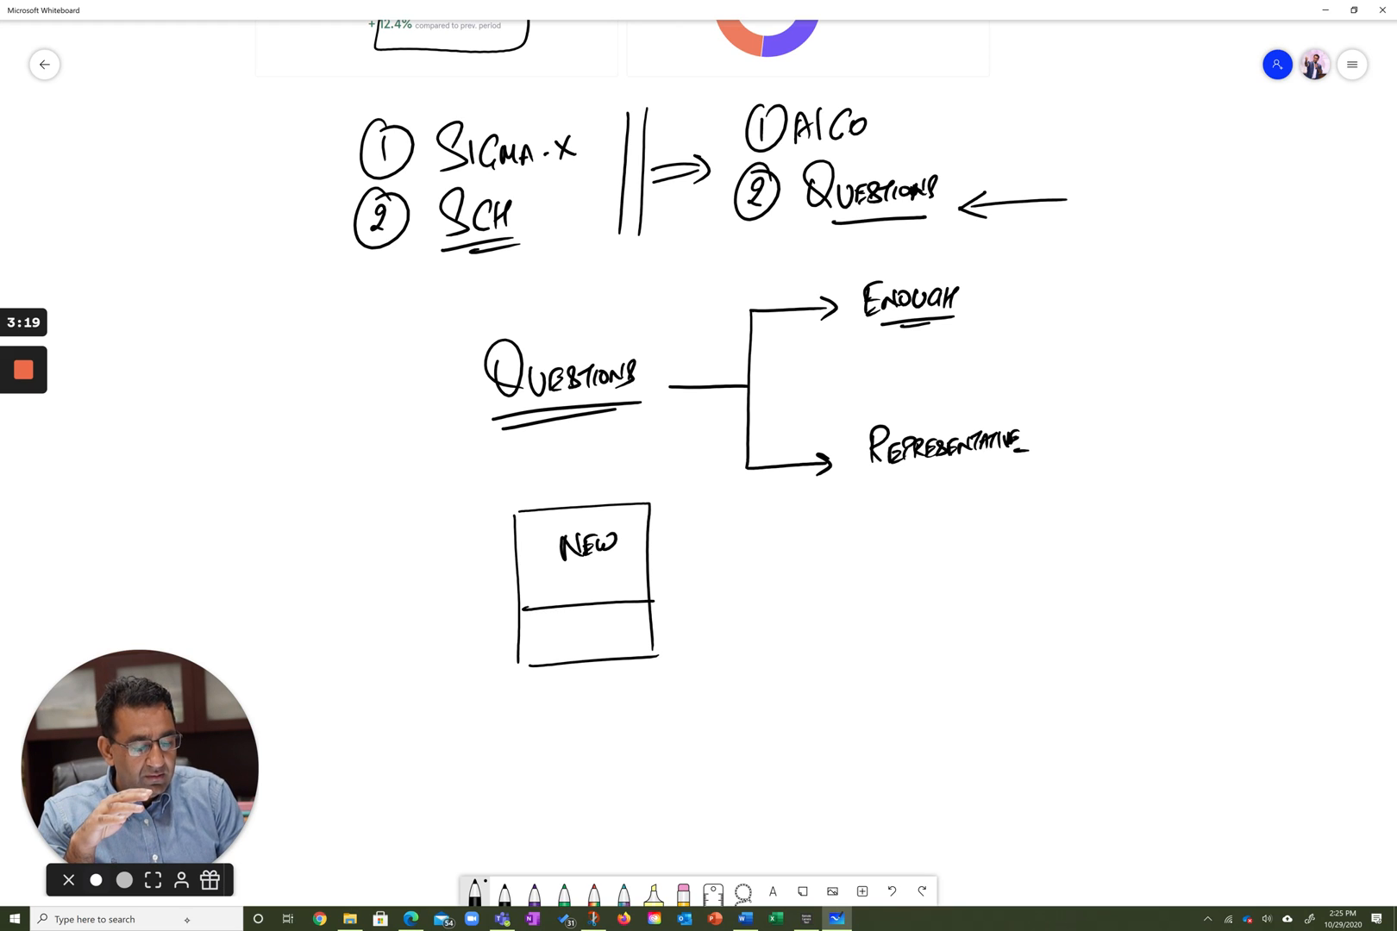
Label the two-part box NEW and OLD beside 70+, arrow the SIGMA.X/SCH list, and write ⇒ ATTEMPTS
{"action": "type", "text": "OLD"}
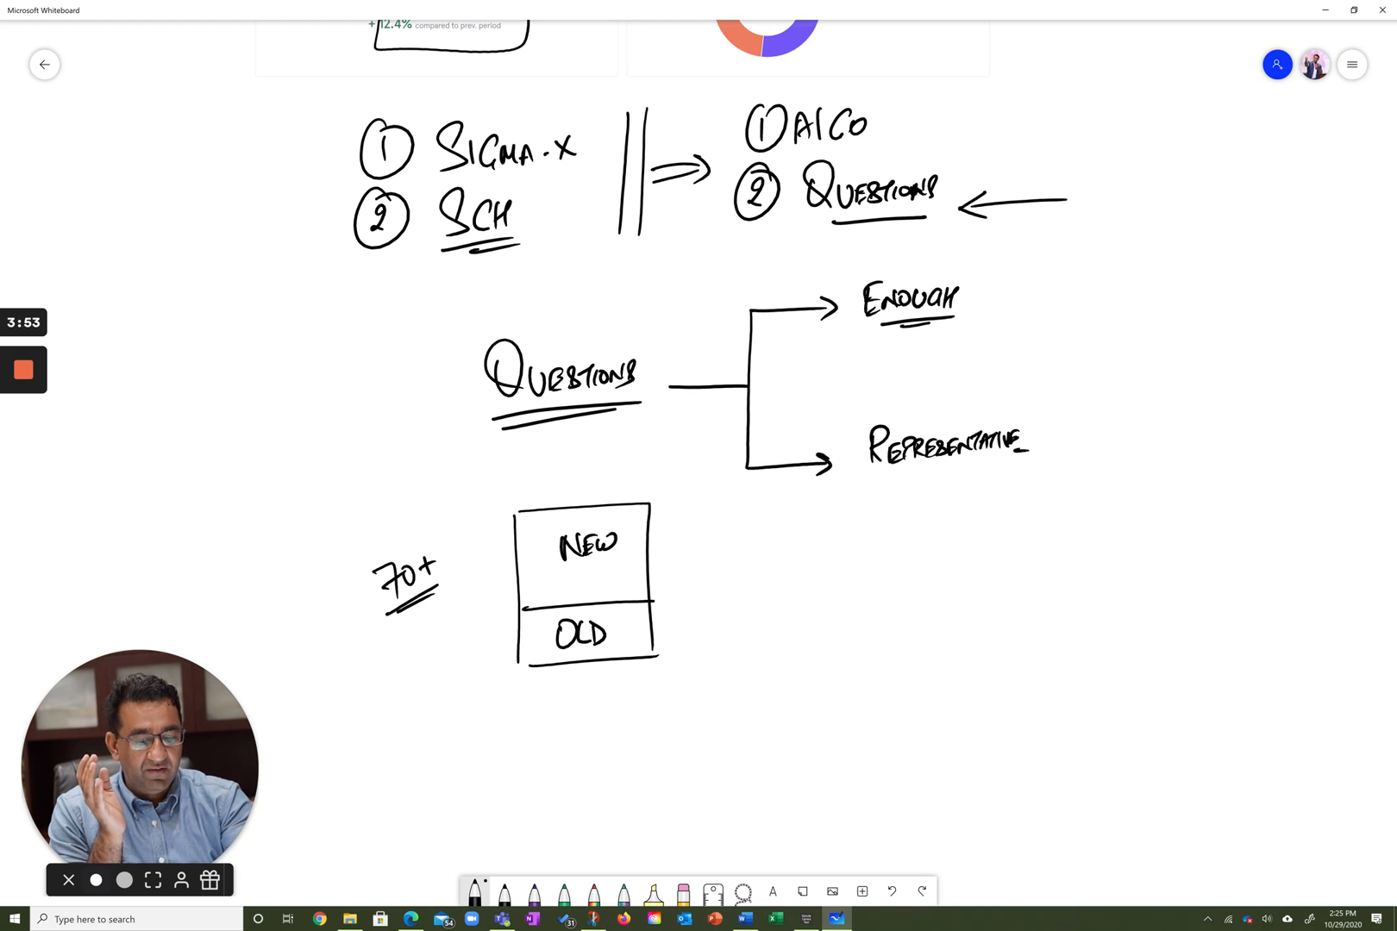
{"action": "left_click_drag", "start_coordinate": [207, 192], "coordinate": [326, 161]}
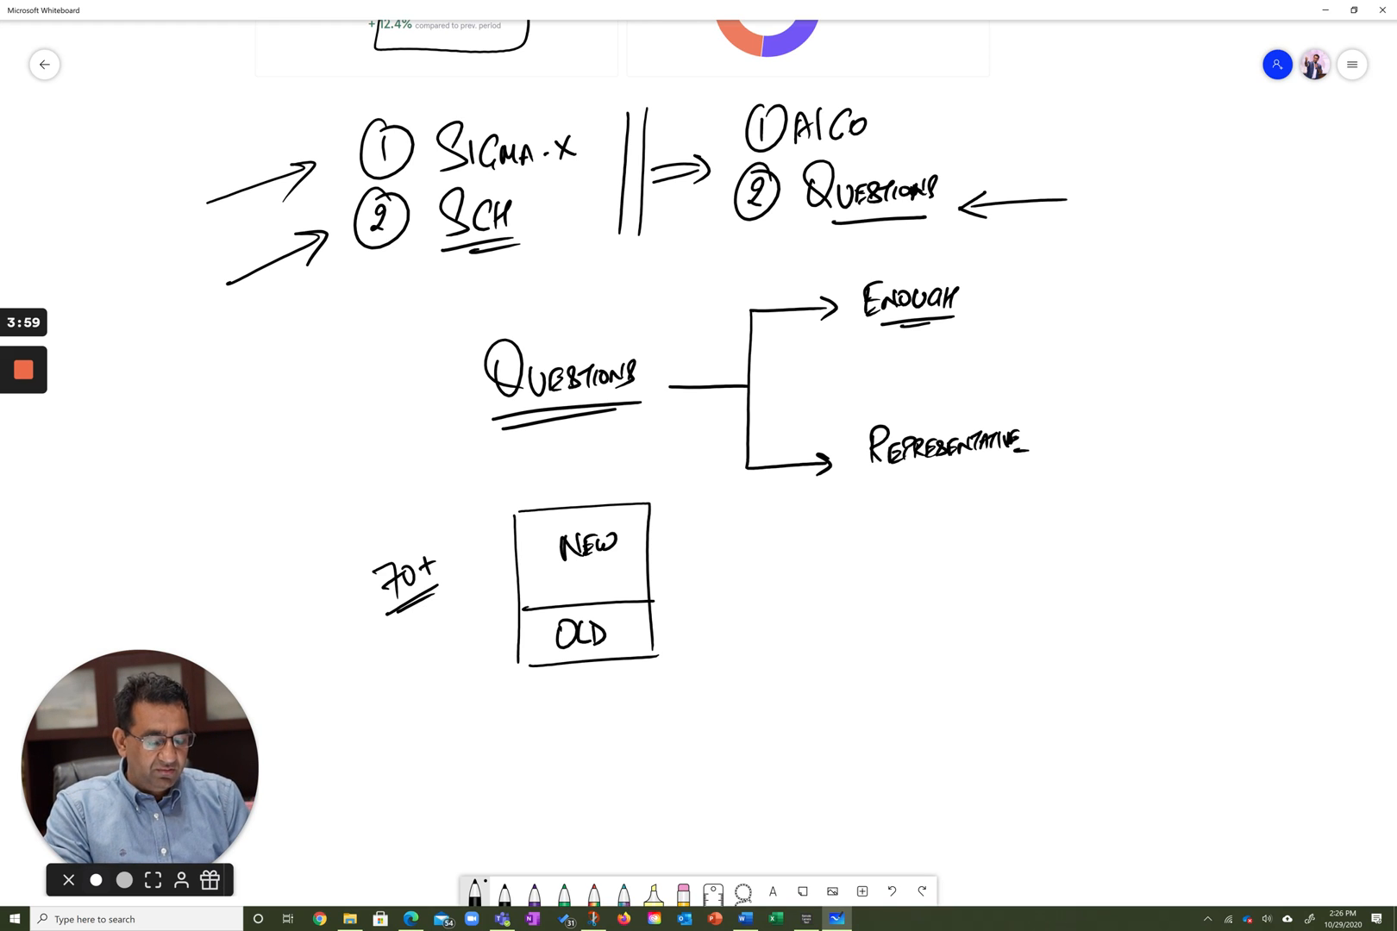
{"action": "left_click_drag", "start_coordinate": [704, 571], "coordinate": [774, 571]}
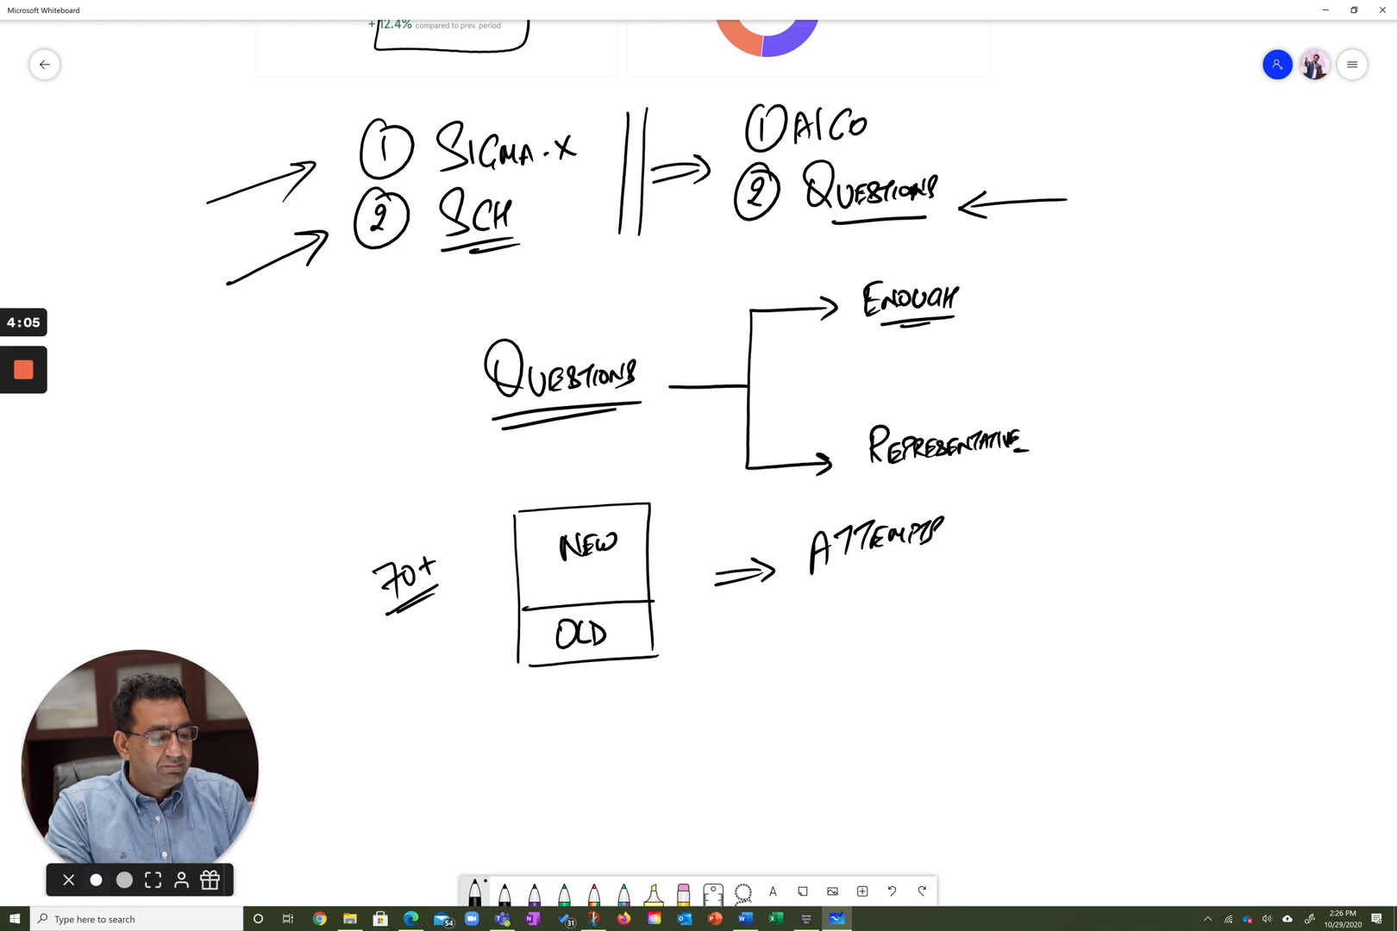
Underline ATTEMPTS with an arrow to OLD, and note REF = SAMPLE with 58% and 56% → 60%
{"action": "left_click_drag", "start_coordinate": [400, 695], "coordinate": [507, 642]}
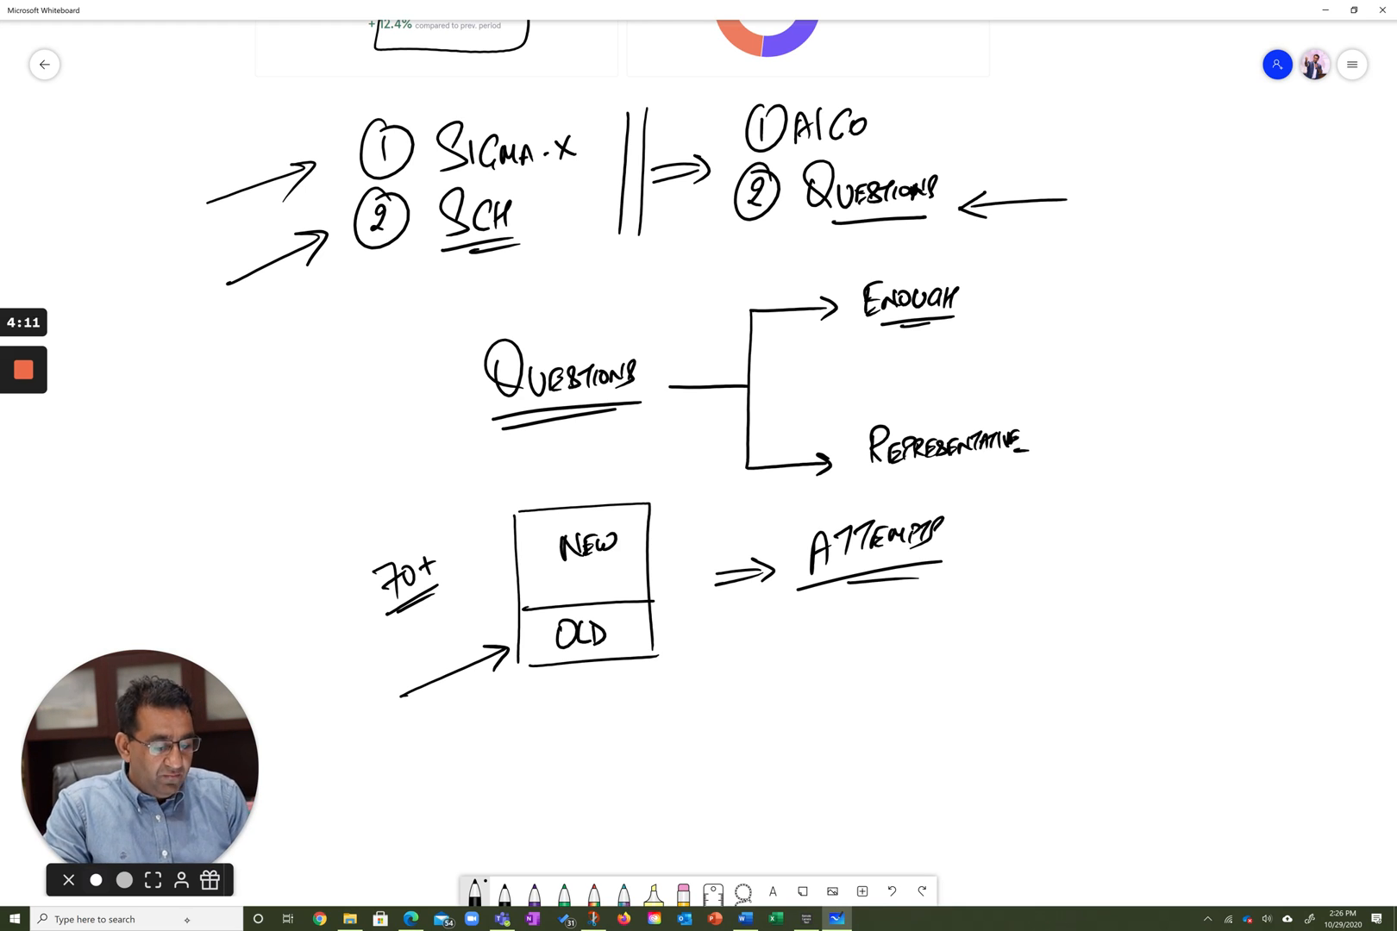
{"action": "left_click_drag", "start_coordinate": [721, 616], "coordinate": [754, 636]}
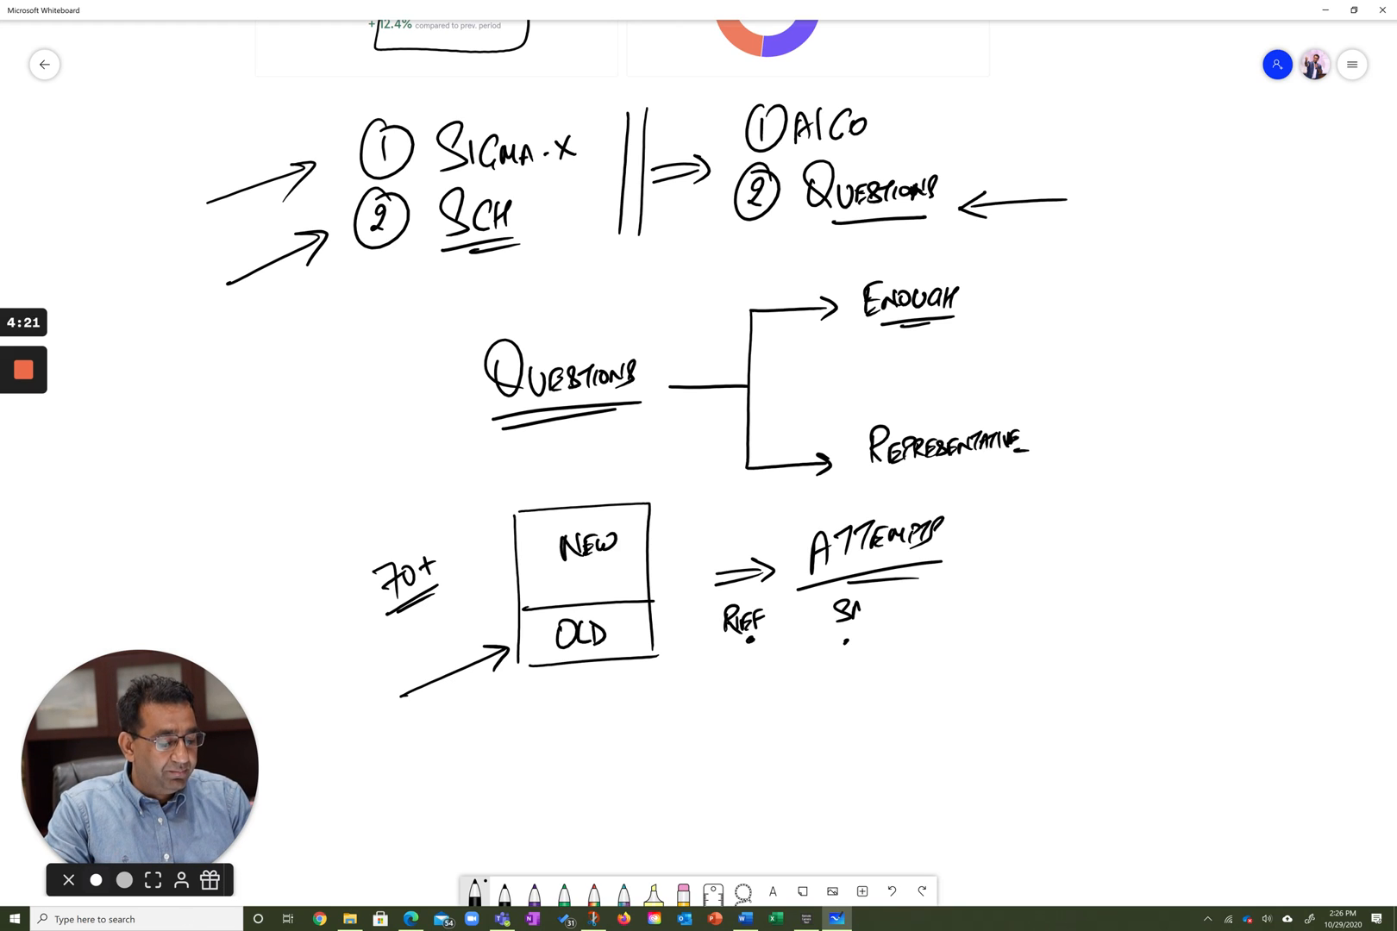
{"action": "type", "text": "SAMPLE"}
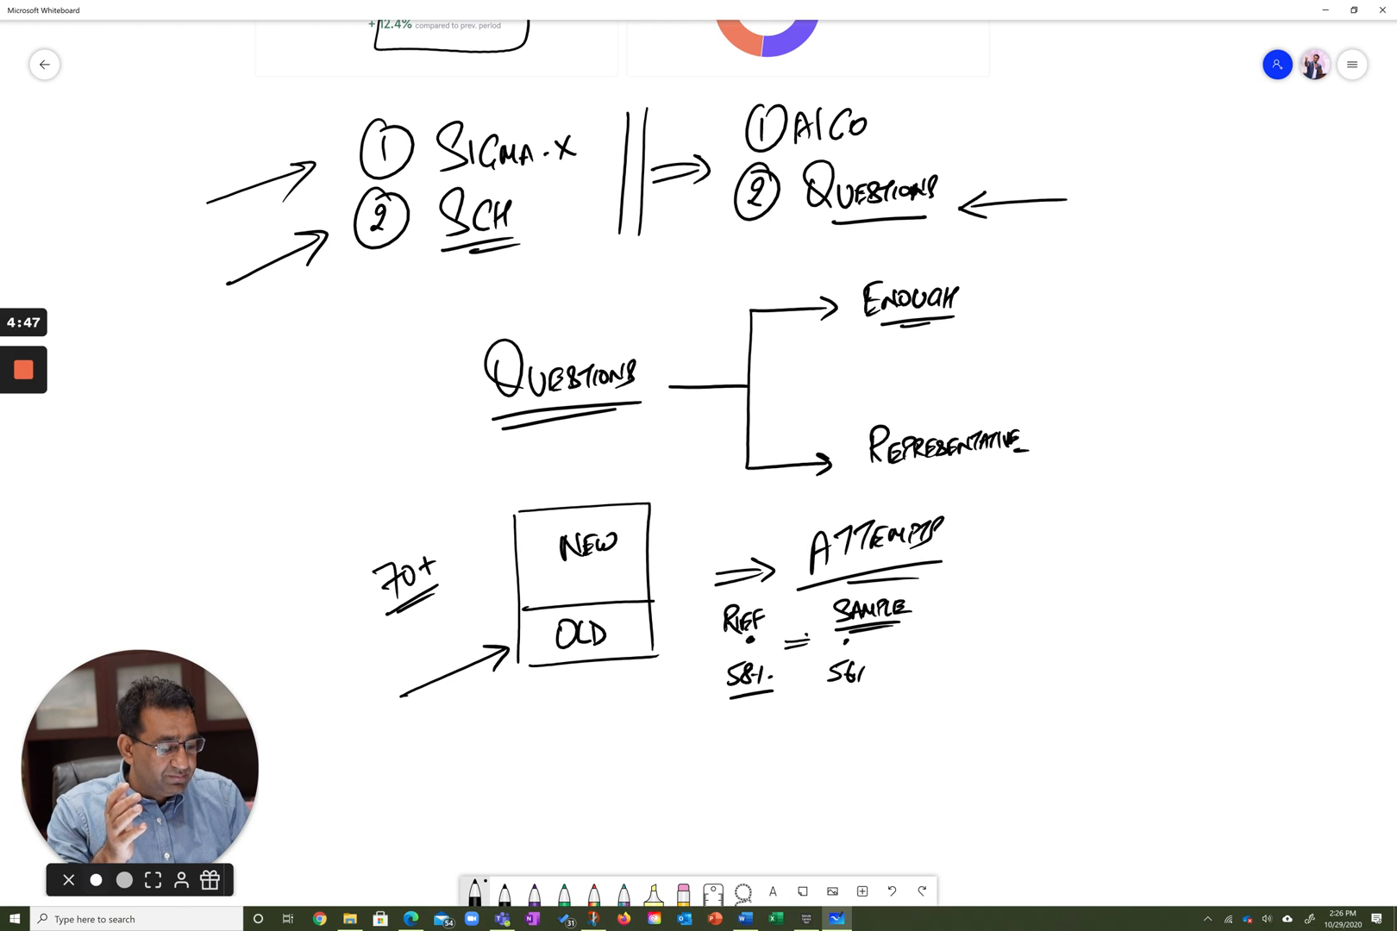
{"action": "left_click_drag", "start_coordinate": [878, 676], "coordinate": [940, 672]}
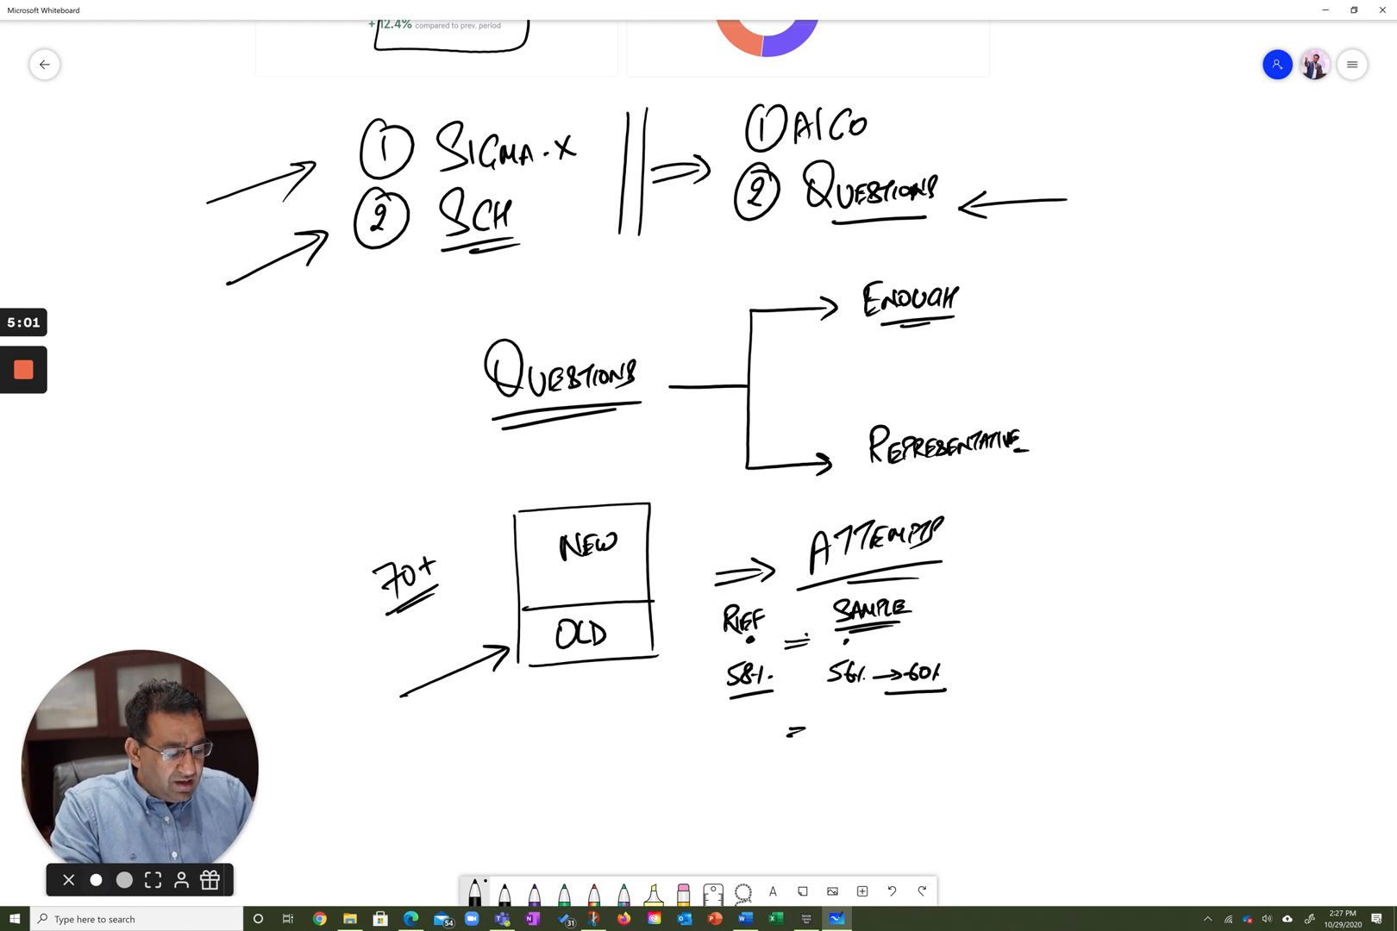
Write a double-underlined ⇒ 65% pointing to BIAS FACTOR, with 48% arrowed beneath
{"action": "left_click_drag", "start_coordinate": [788, 734], "coordinate": [811, 730]}
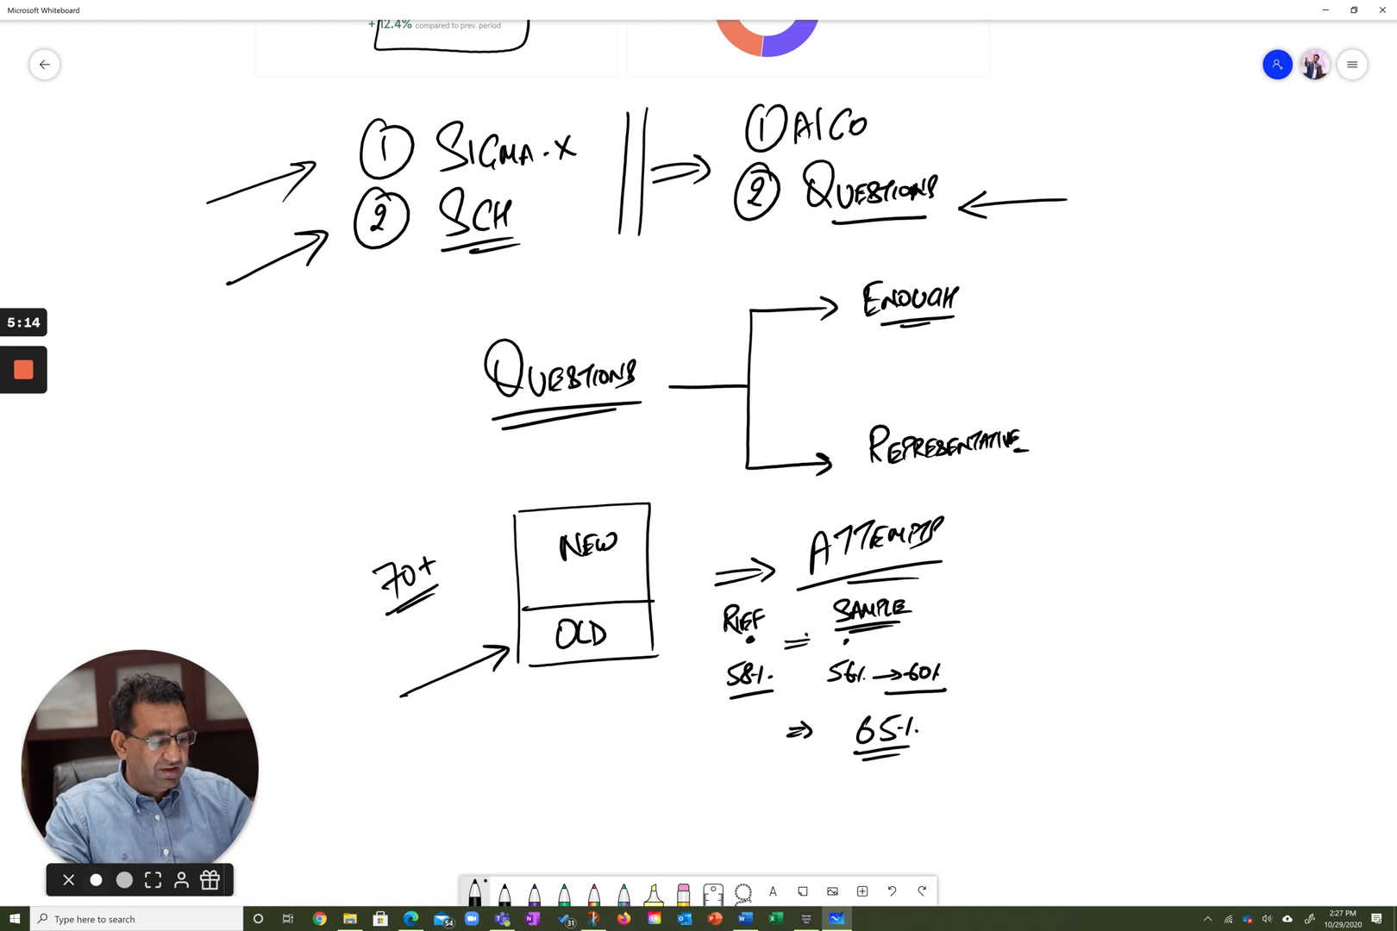
{"action": "left_click_drag", "start_coordinate": [957, 722], "coordinate": [1052, 722]}
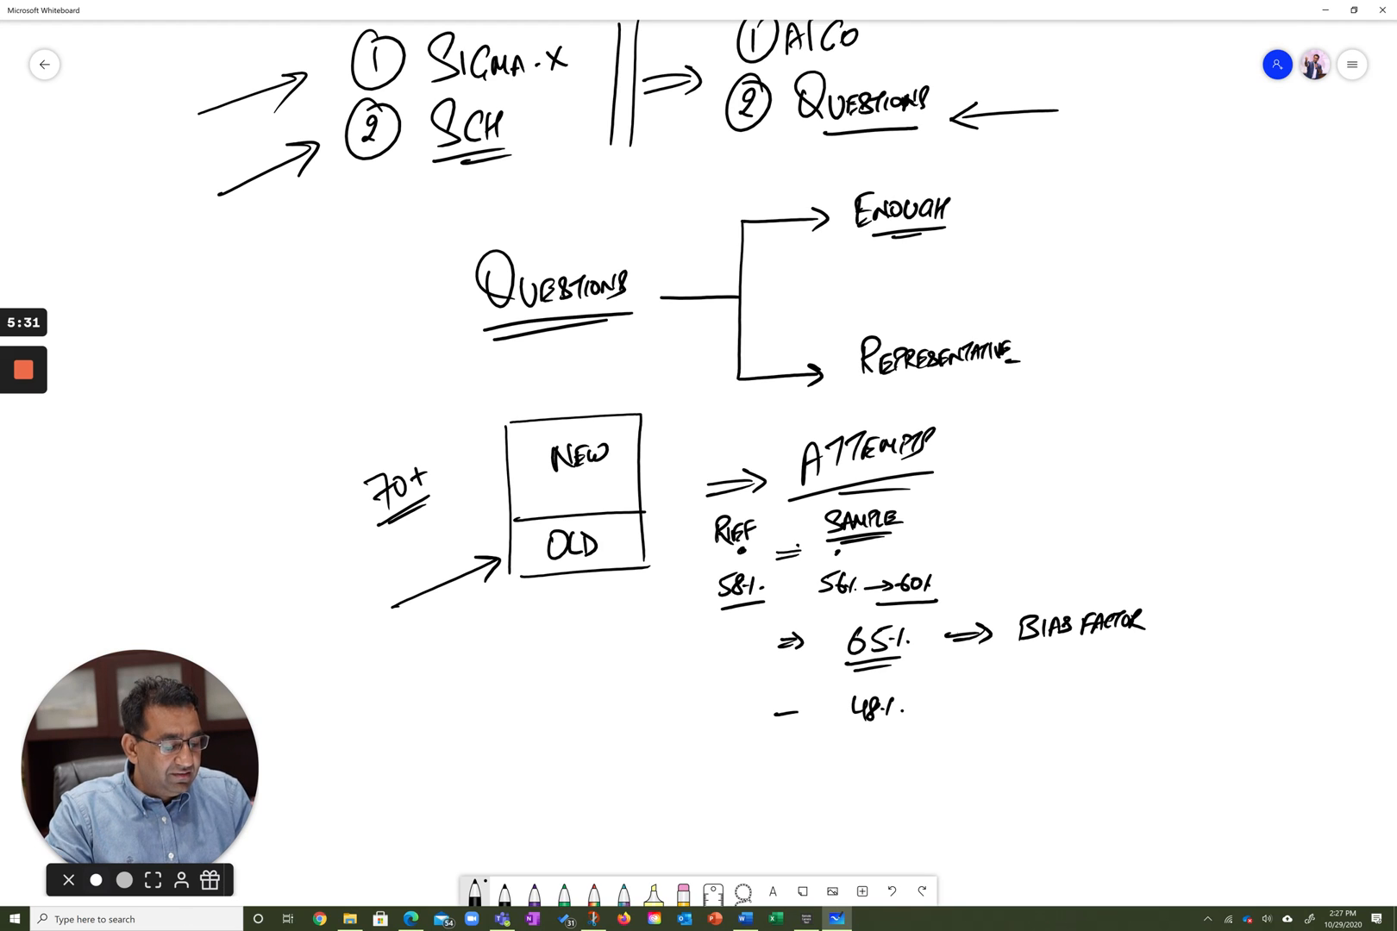
{"action": "left_click_drag", "start_coordinate": [771, 717], "coordinate": [811, 712]}
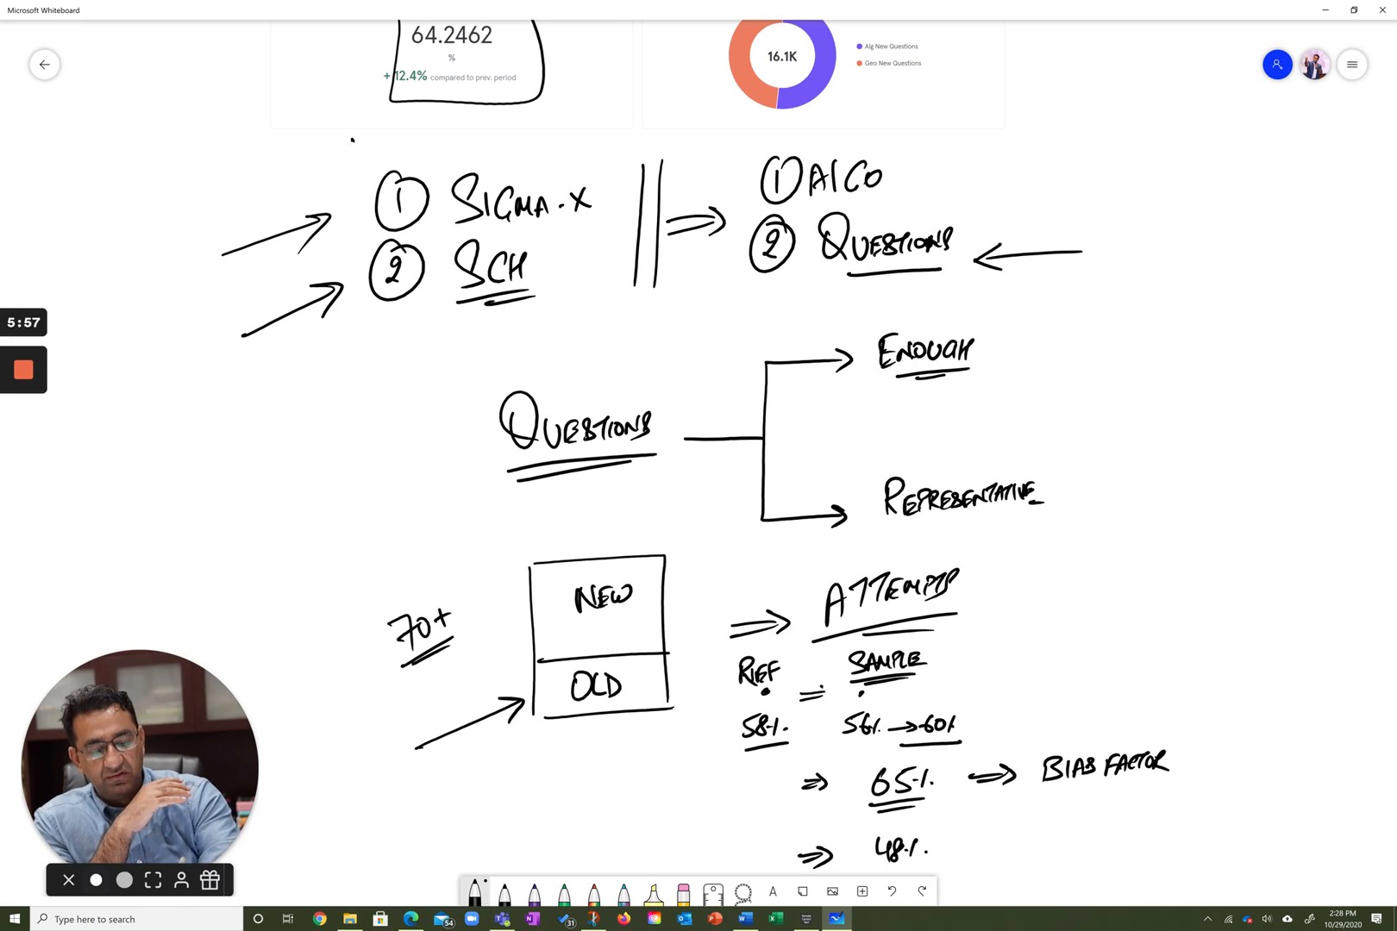
Enclose the ① SIGMA.X ② SCH list in a hand-drawn rectangle
{"action": "left_click_drag", "start_coordinate": [357, 161], "coordinate": [619, 357]}
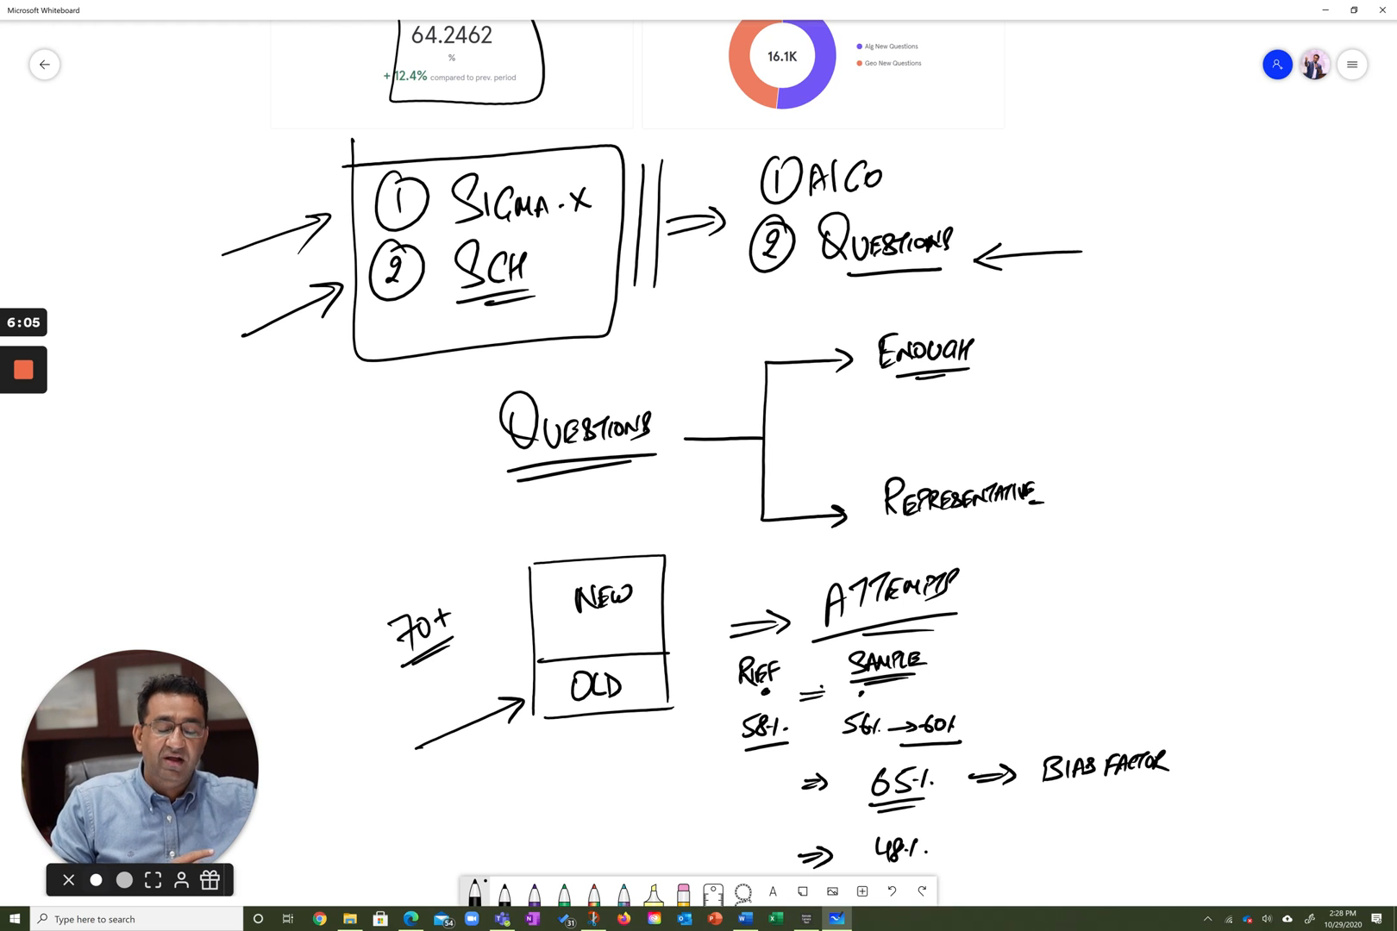
{"action": "scroll", "scroll_direction": "down", "scroll_amount": 3}
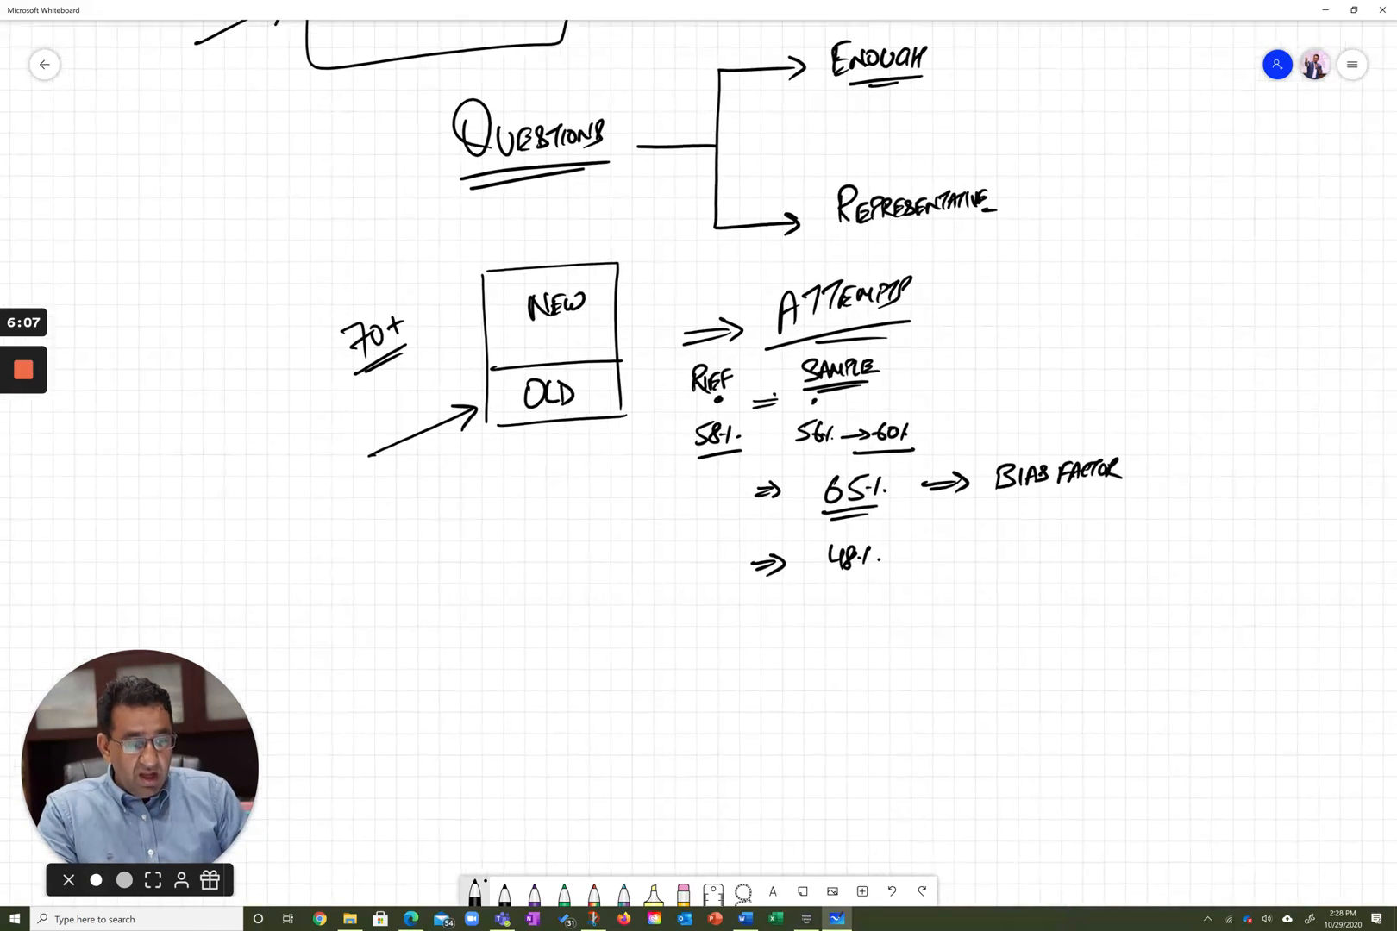